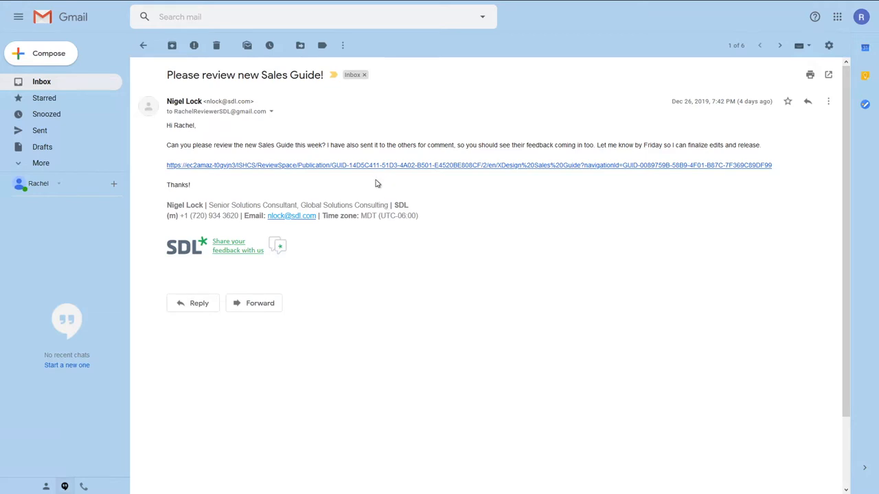
{"action": "mouse_move", "coordinate": [170, 6]}
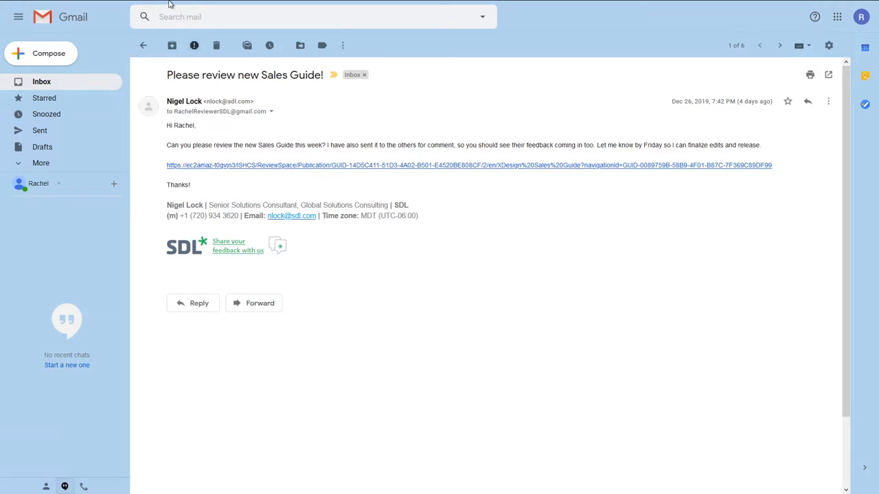
Follow the ReviewSpace link in the 'Please review new Sales Guide!' email to the XDesign Sales Guide.
{"action": "left_click", "coordinate": [469, 165]}
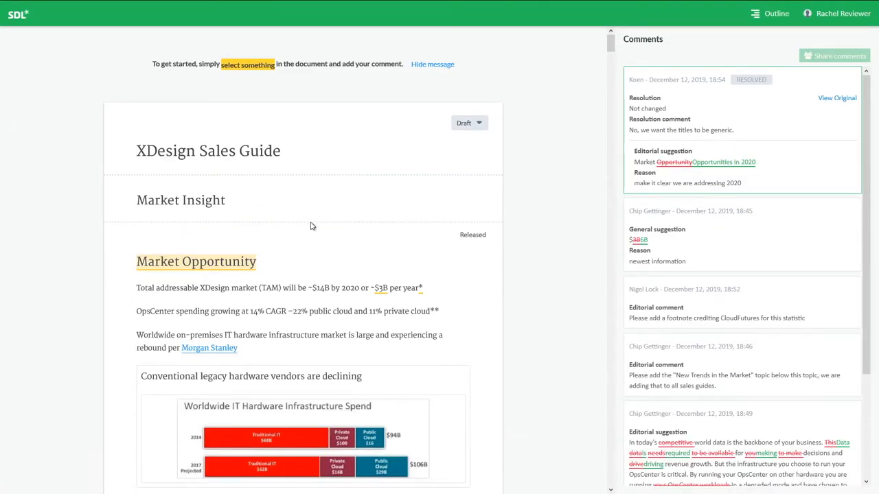
{"action": "mouse_move", "coordinate": [344, 241]}
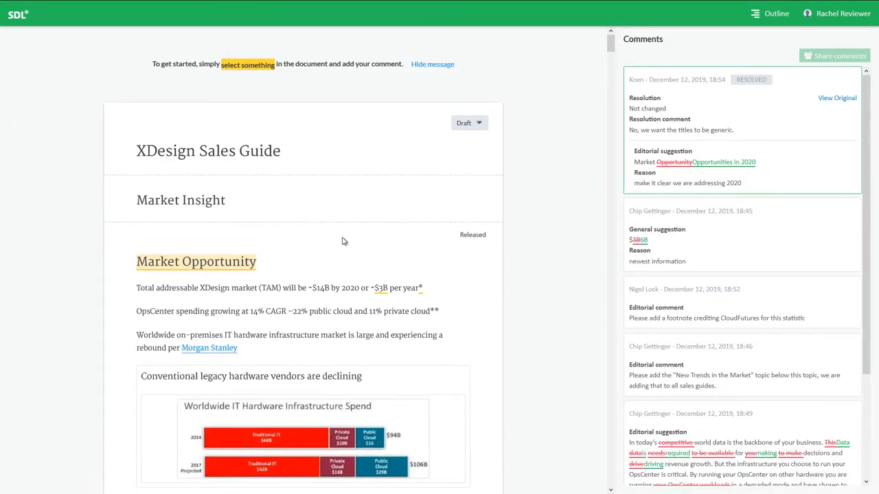
{"action": "scroll", "scroll_direction": "down", "scroll_amount": 3}
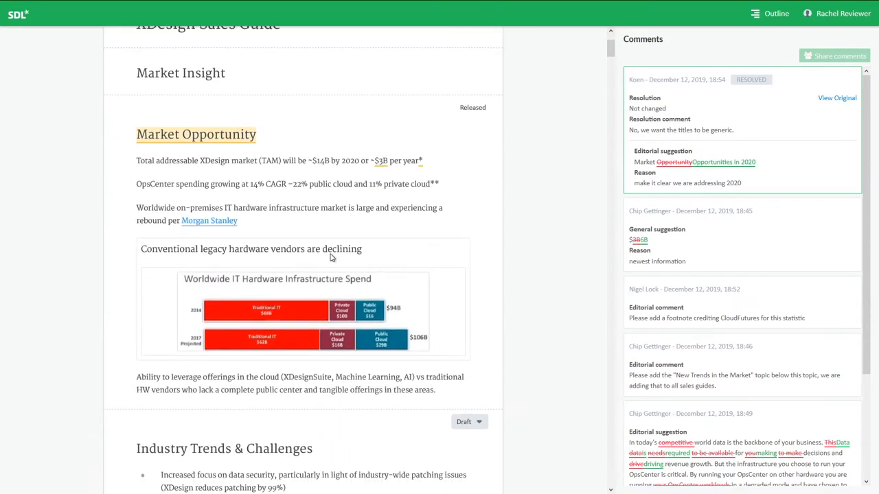
{"action": "scroll", "scroll_direction": "down", "scroll_amount": 3}
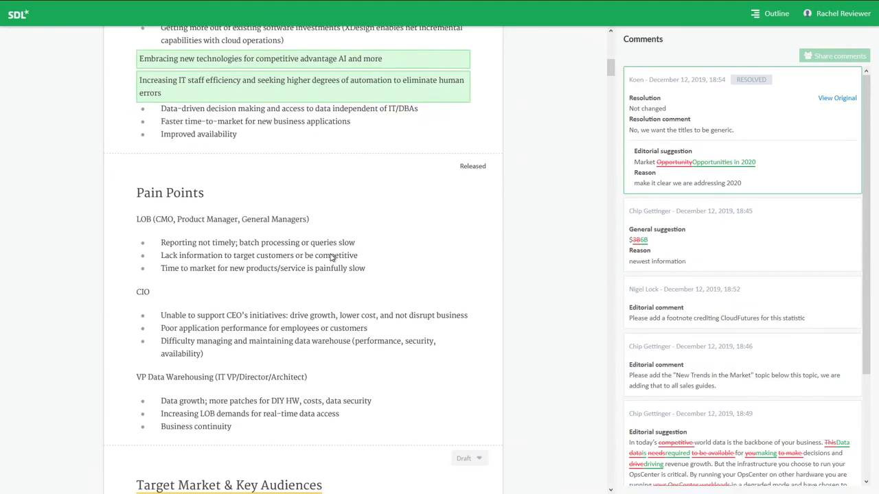
{"action": "scroll", "scroll_direction": "down", "scroll_amount": 3}
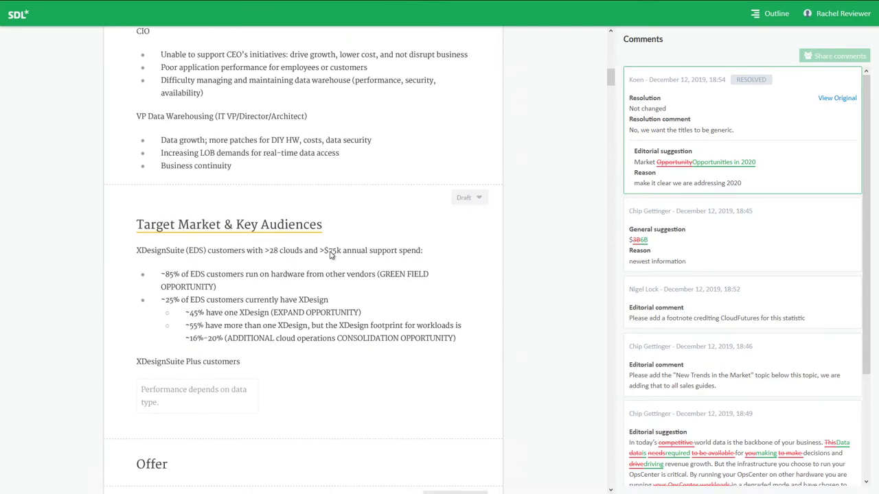
{"action": "scroll", "scroll_direction": "down", "scroll_amount": 3}
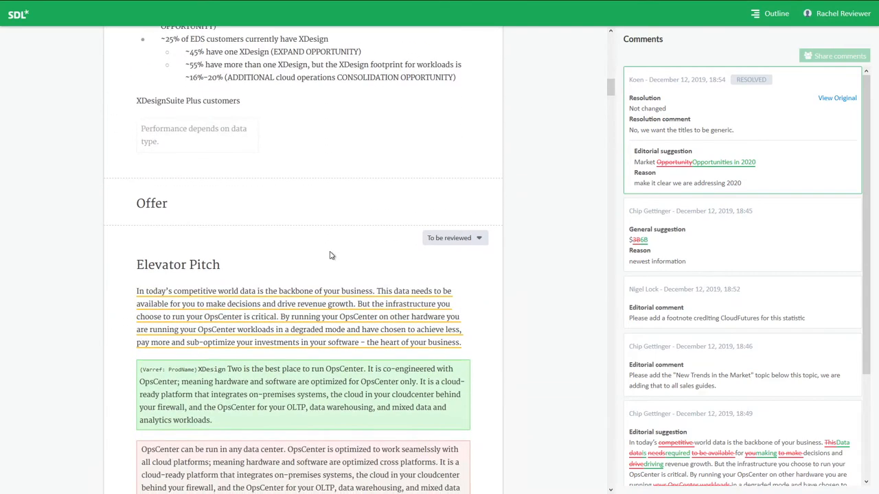
{"action": "scroll", "scroll_direction": "down", "scroll_amount": 3}
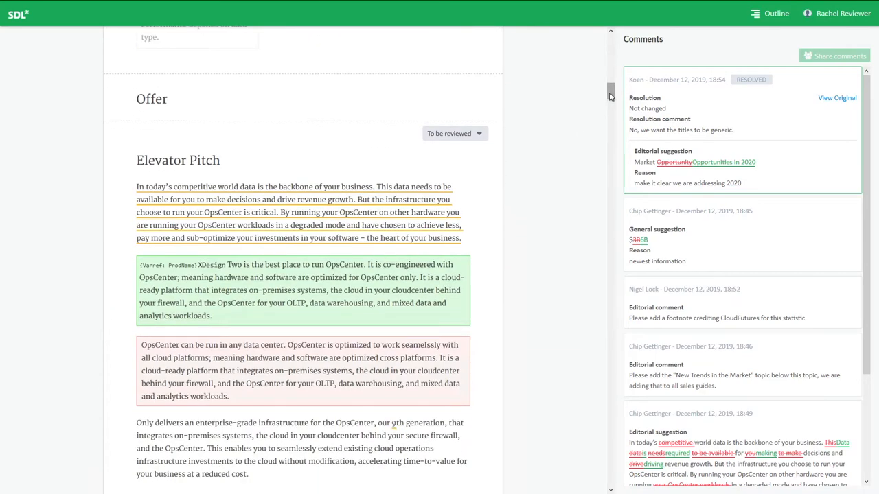
{"action": "scroll", "scroll_direction": "up", "scroll_amount": 3}
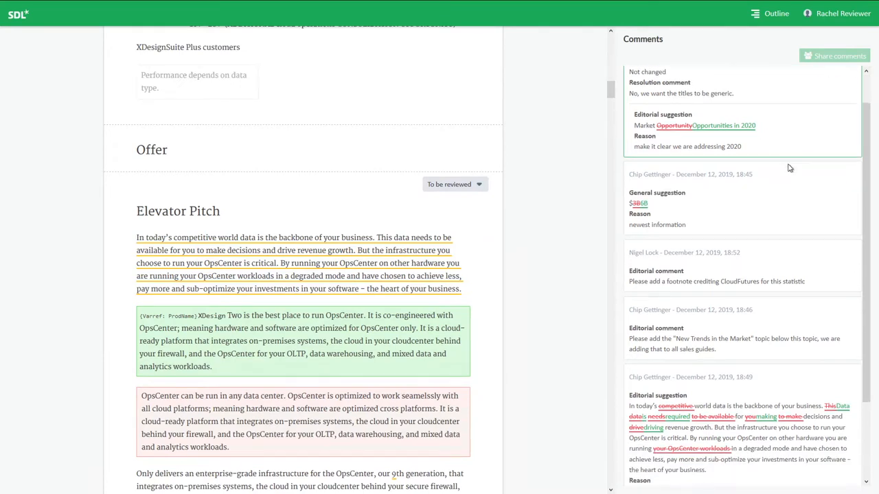
{"action": "scroll", "scroll_direction": "down", "scroll_amount": 3}
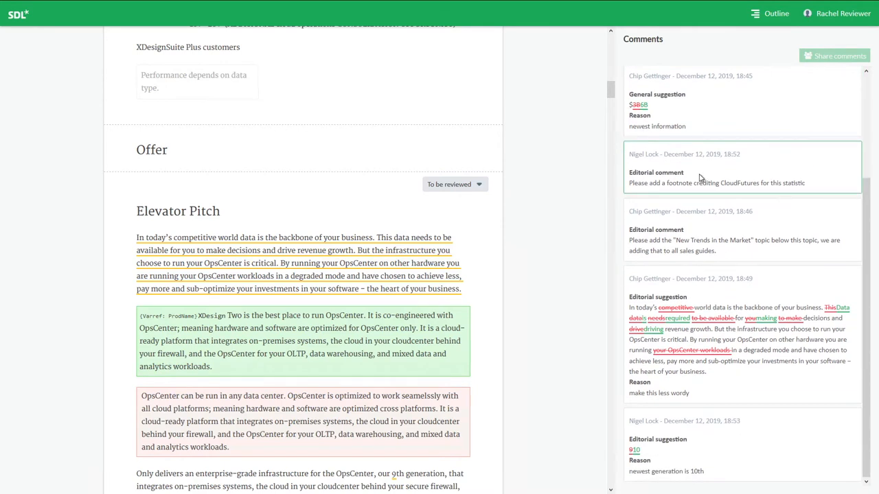
{"action": "scroll", "scroll_direction": "up", "scroll_amount": 3}
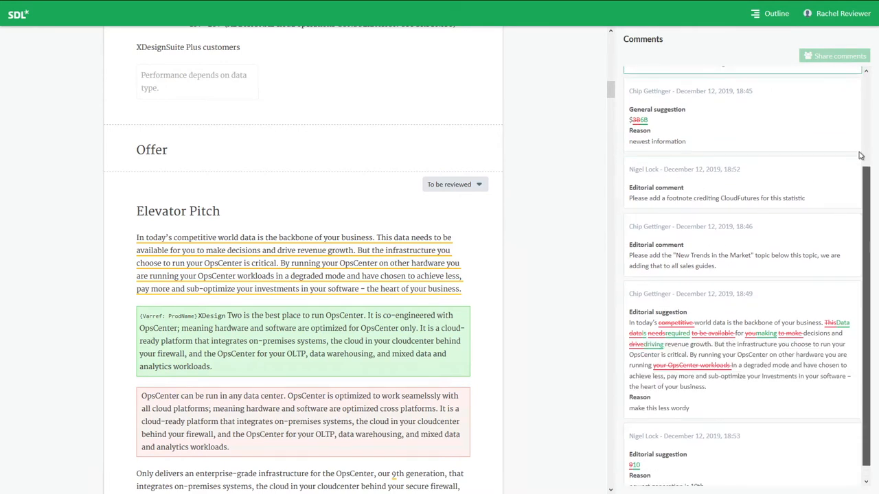
{"action": "scroll", "scroll_direction": "up", "scroll_amount": 3}
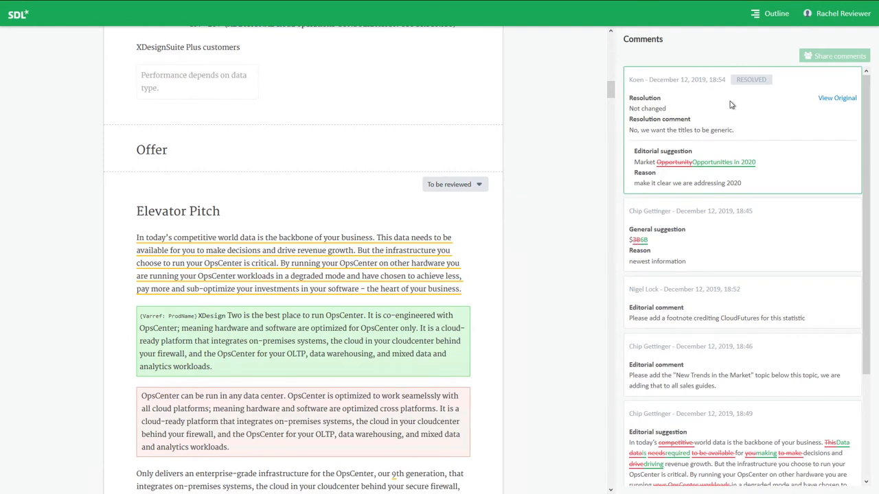
{"action": "scroll", "scroll_direction": "up", "scroll_amount": 3}
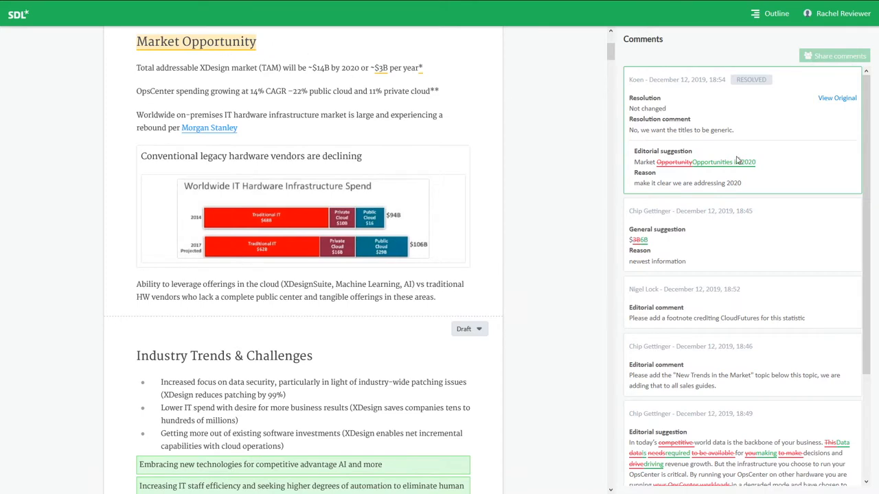
{"action": "mouse_move", "coordinate": [766, 97]}
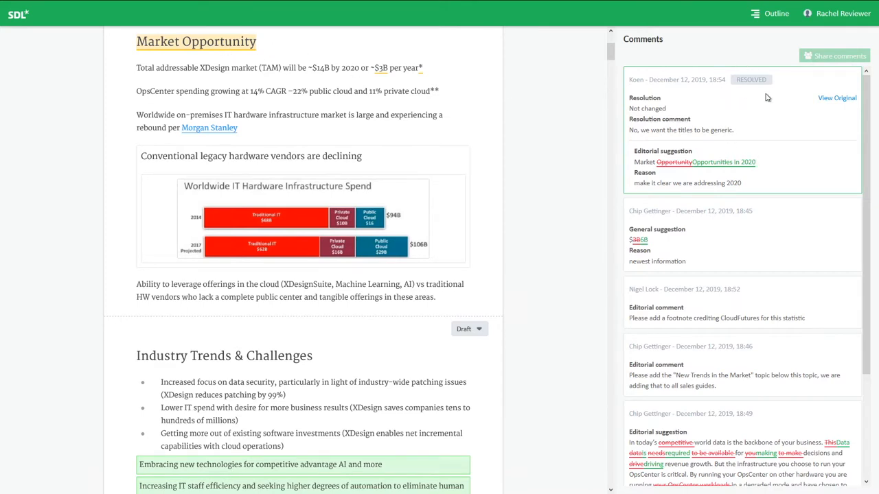
{"action": "mouse_move", "coordinate": [766, 95]}
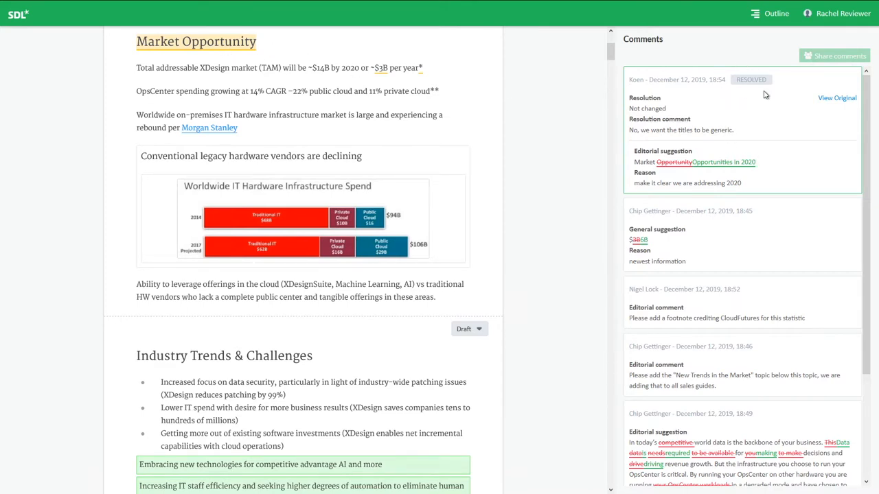
{"action": "mouse_move", "coordinate": [774, 131]}
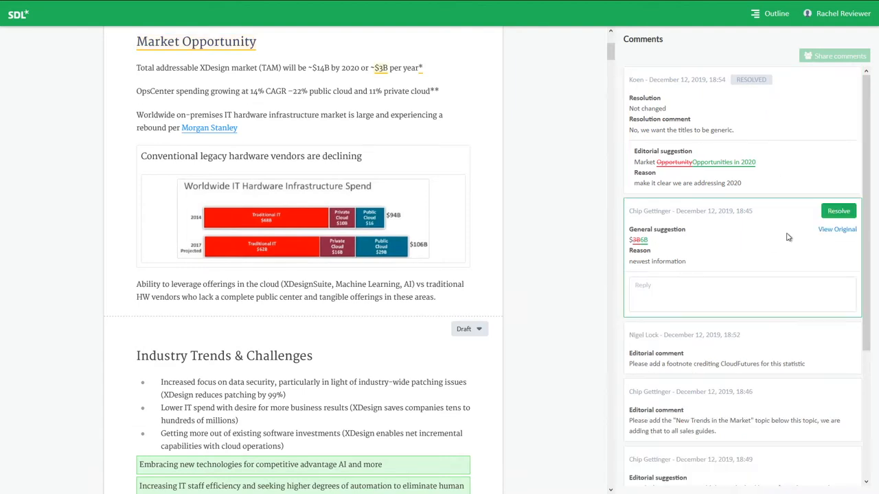
Reply 'Yes, that's correct' under the general suggestion about the market size.
{"action": "left_click", "coordinate": [741, 294]}
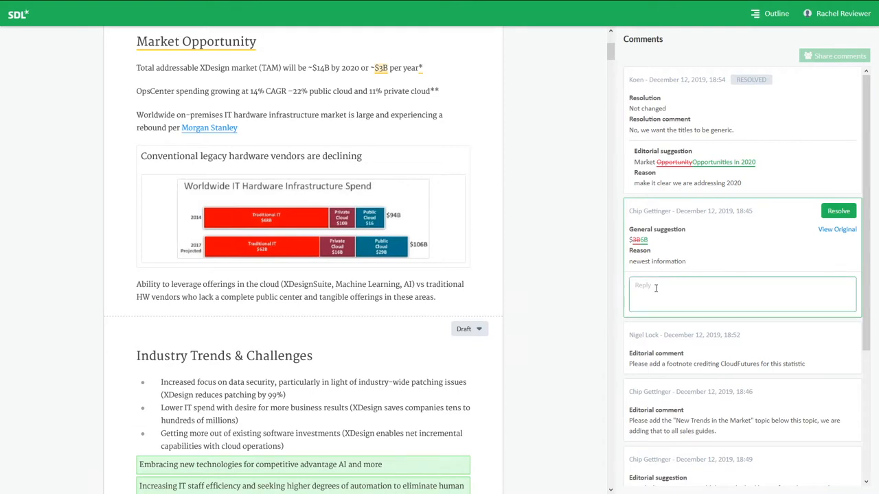
{"action": "left_click", "coordinate": [742, 294]}
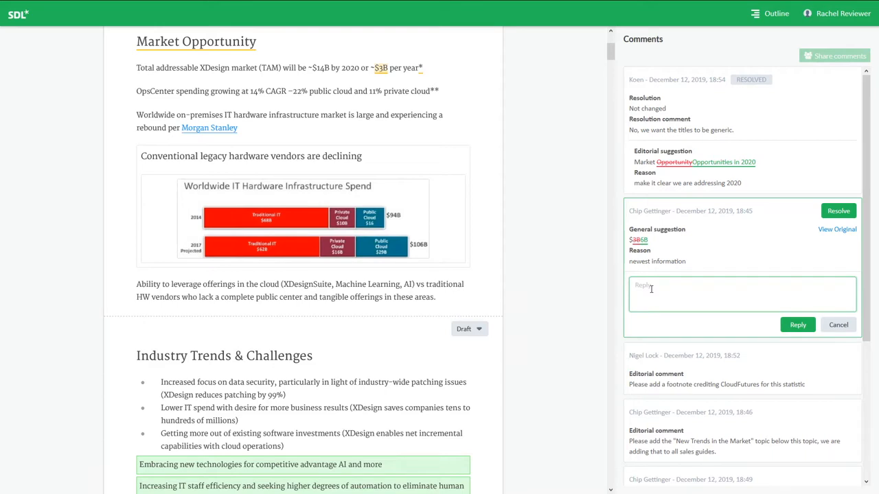
{"action": "type", "text": "Yes, that's cor"}
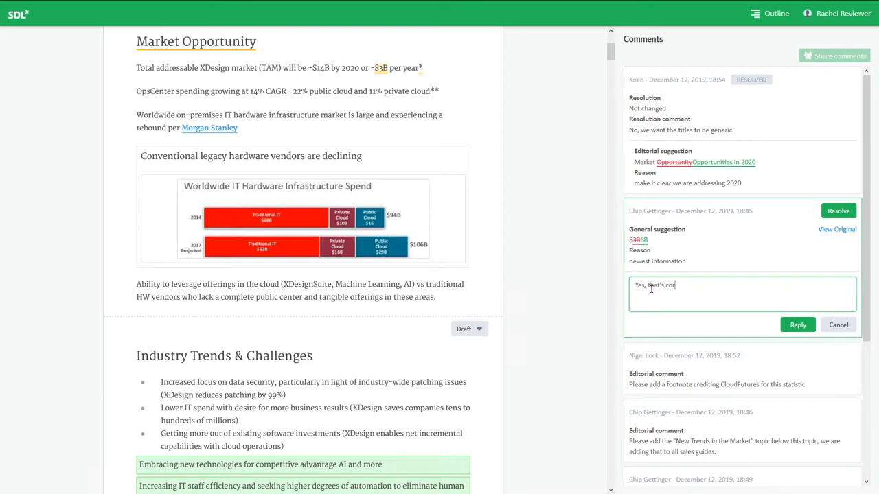
{"action": "type", "text": "rect"}
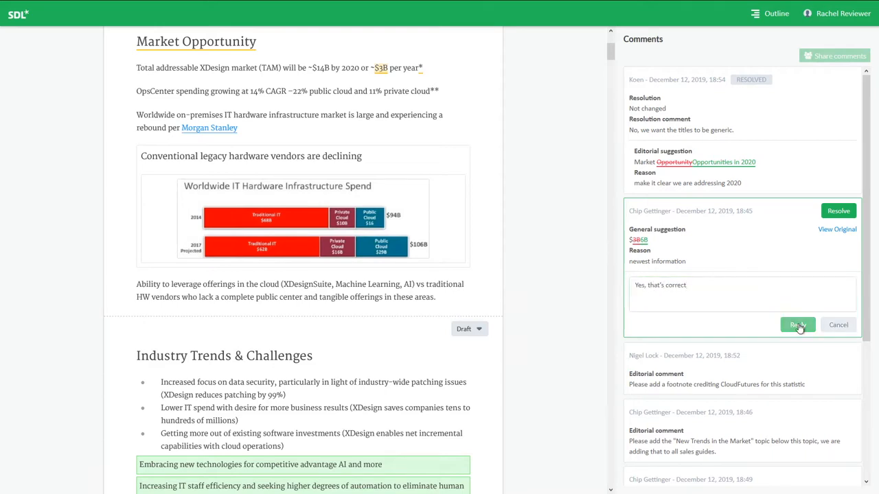
{"action": "left_click", "coordinate": [797, 324]}
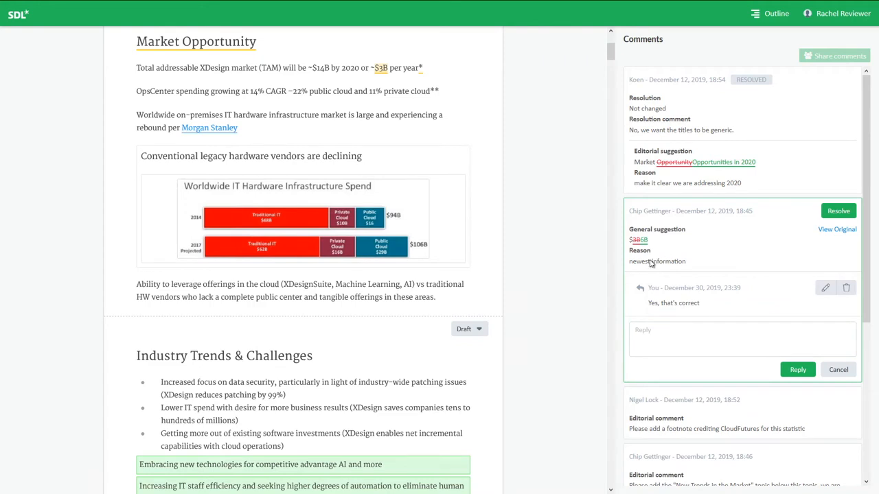
{"action": "mouse_move", "coordinate": [827, 288]}
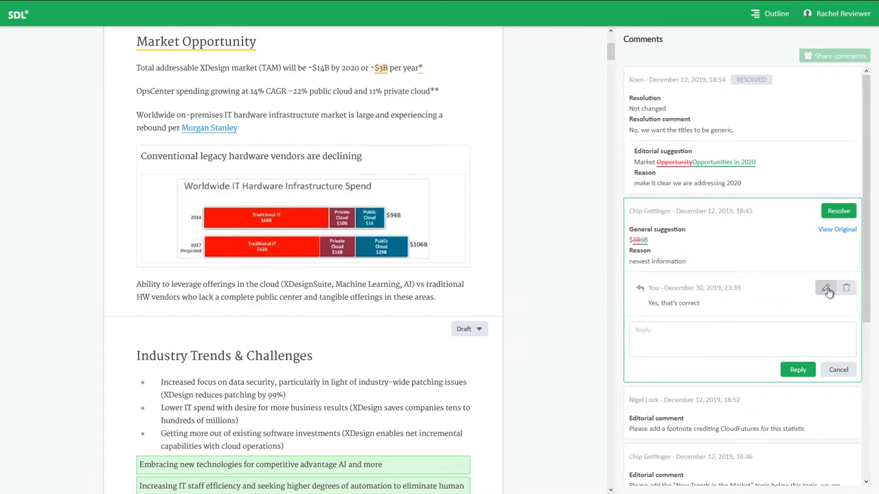
Edit the posted reply to read 'Yes, $6B is correct' and save it.
{"action": "left_click", "coordinate": [826, 288]}
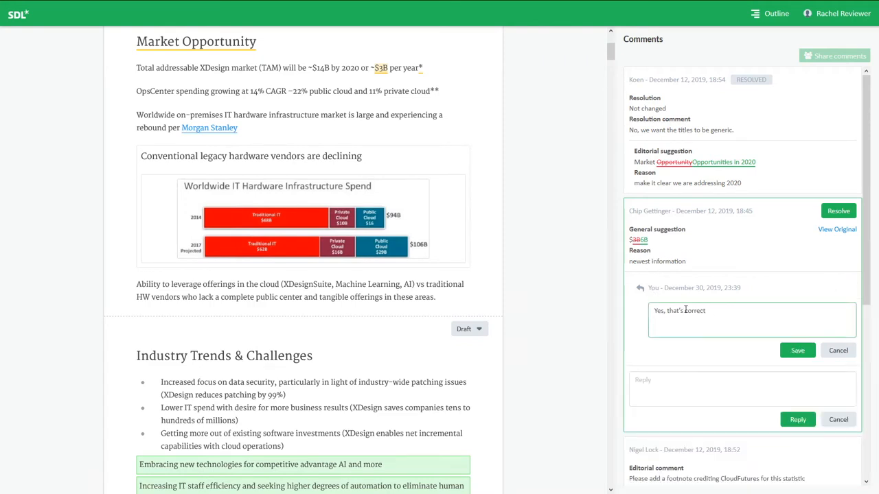
{"action": "double_click", "coordinate": [675, 311]}
{"action": "type", "text": "$6B i"}
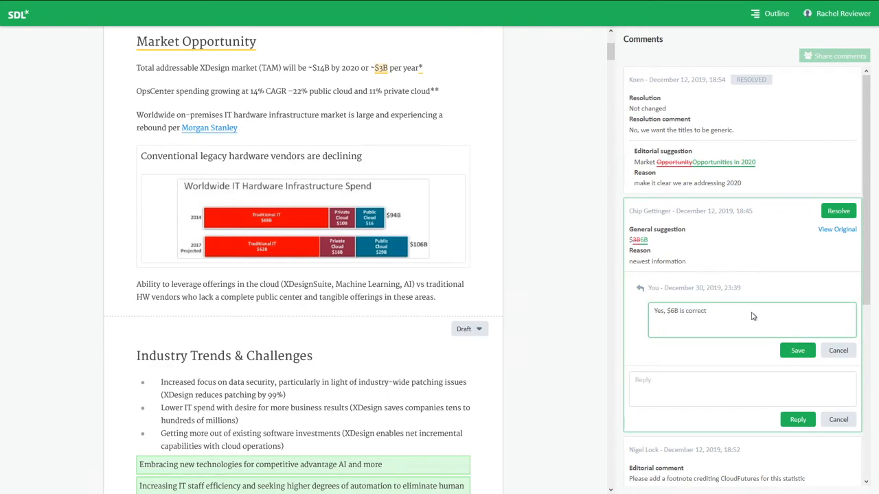
{"action": "left_click", "coordinate": [796, 350]}
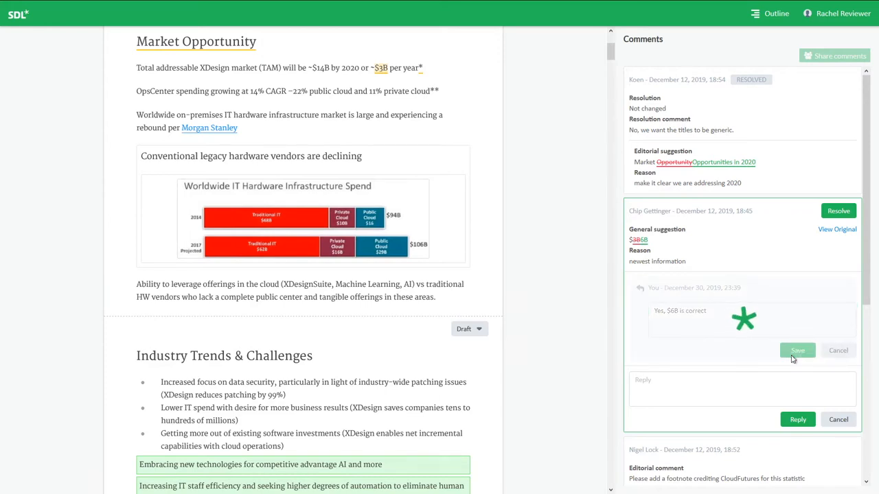
{"action": "left_click", "coordinate": [797, 350]}
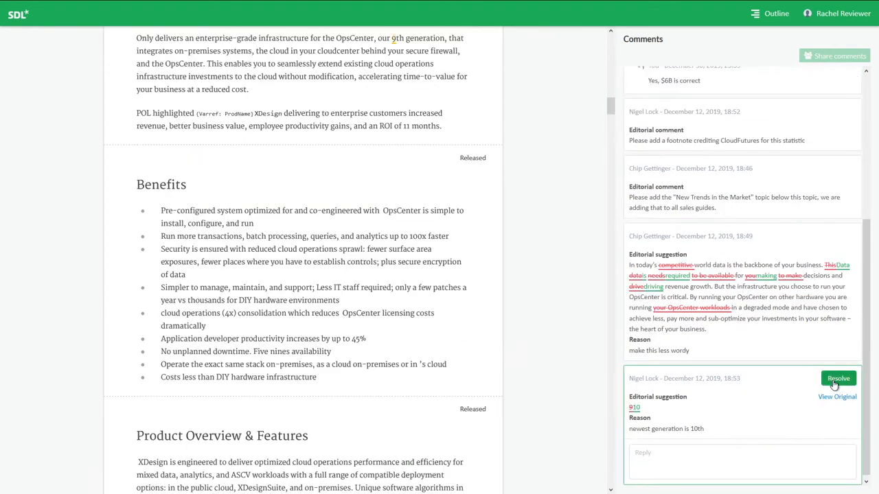
Resolve the 10th-generation suggestion as Not changed with comment 'Actually, 10th will be next year - so leave as-is'.
{"action": "left_click", "coordinate": [838, 379]}
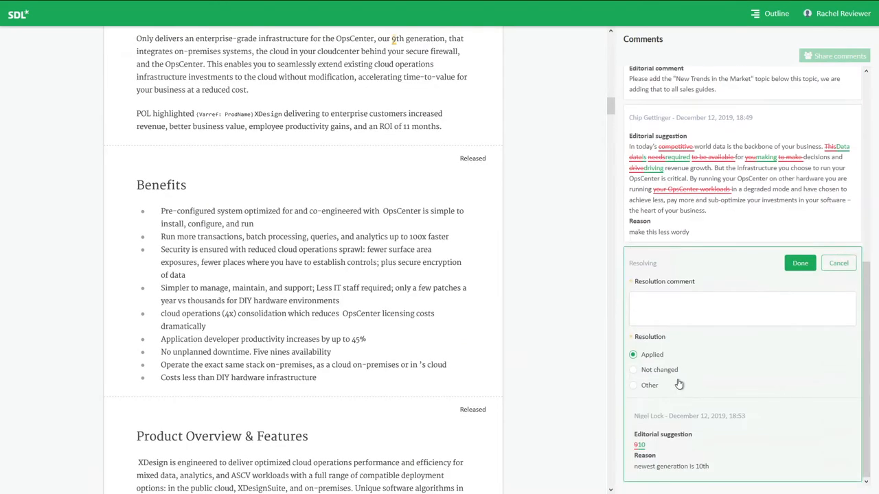
{"action": "left_click", "coordinate": [741, 307]}
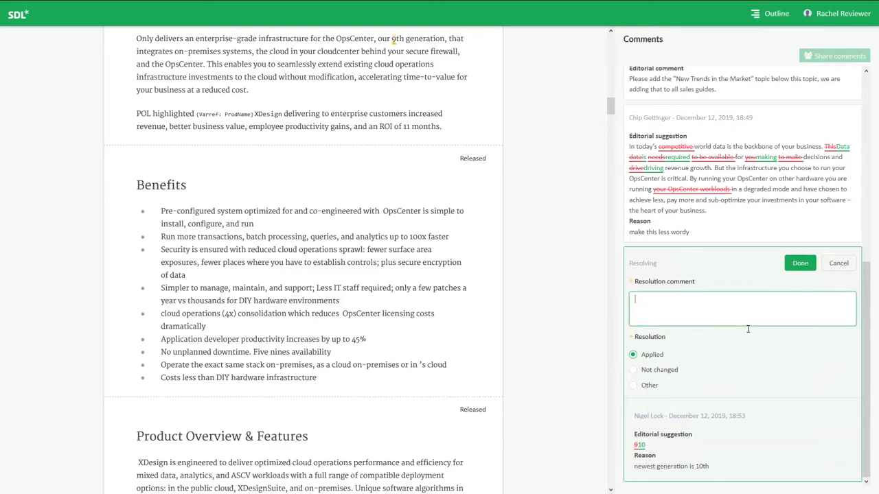
{"action": "type", "text": "Actually"}
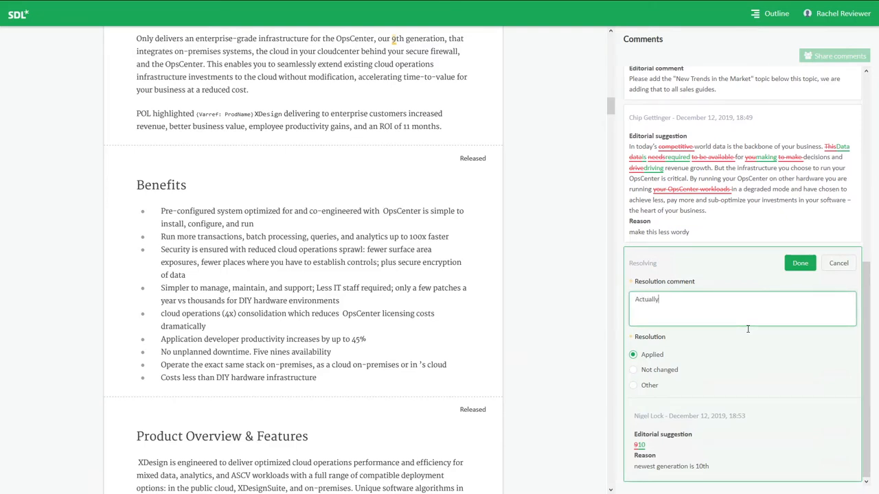
{"action": "type", "text": ", 10th w"}
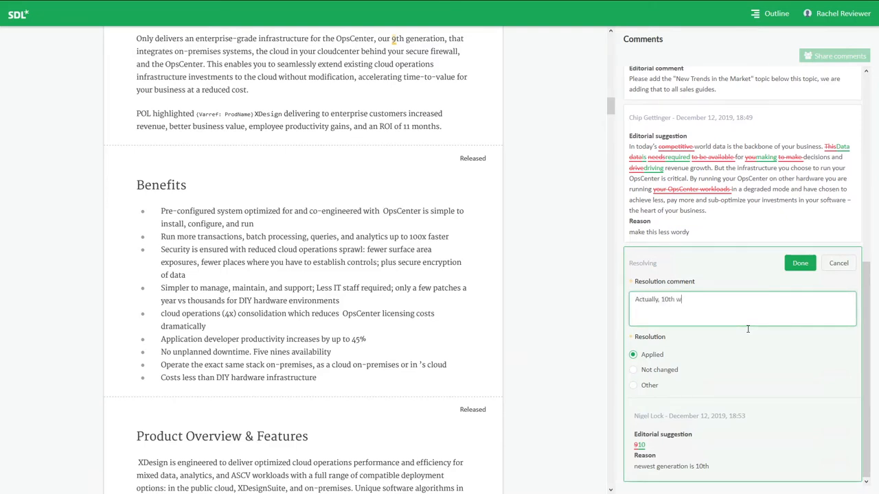
{"action": "type", "text": "ill be next year"}
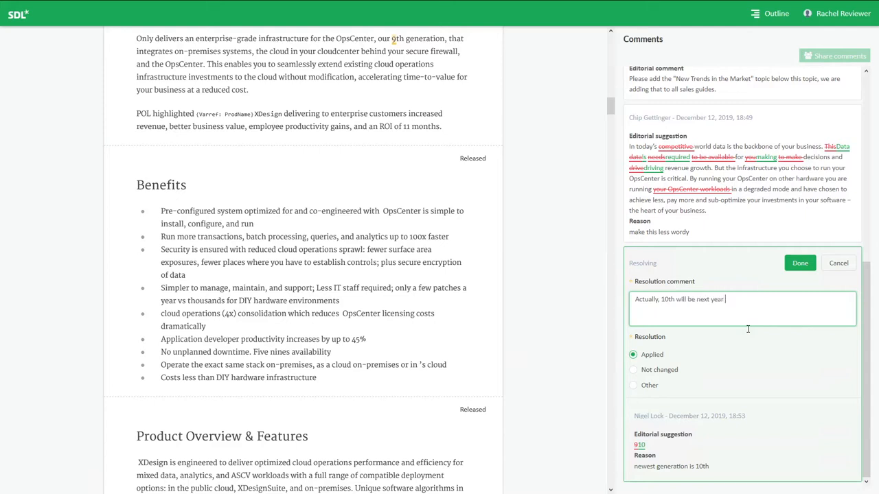
{"action": "type", "text": "- so leave"}
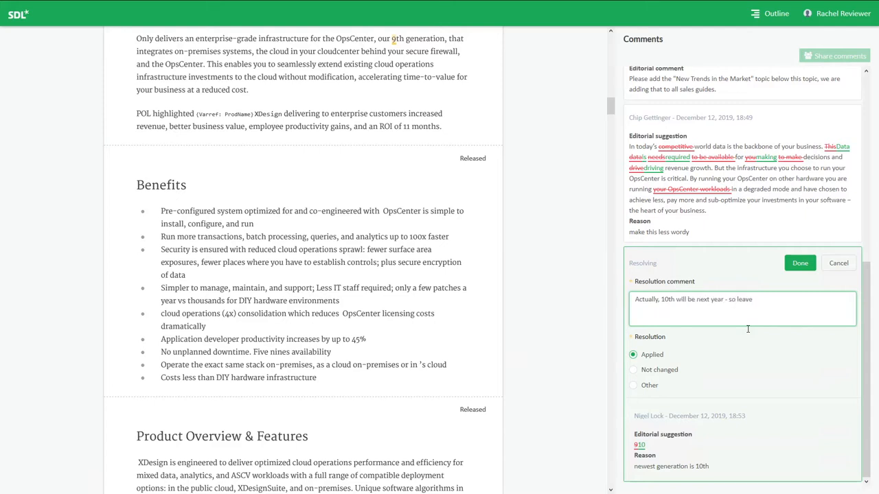
{"action": "type", "text": "as-is"}
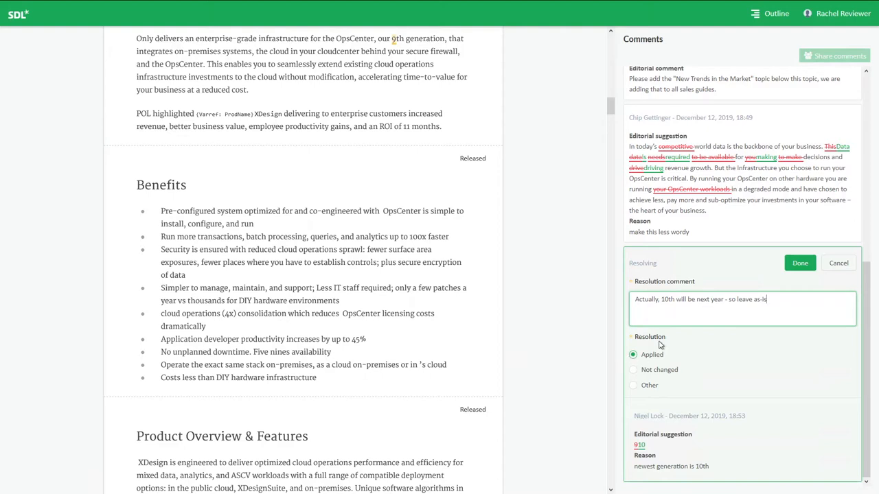
{"action": "left_click", "coordinate": [632, 369]}
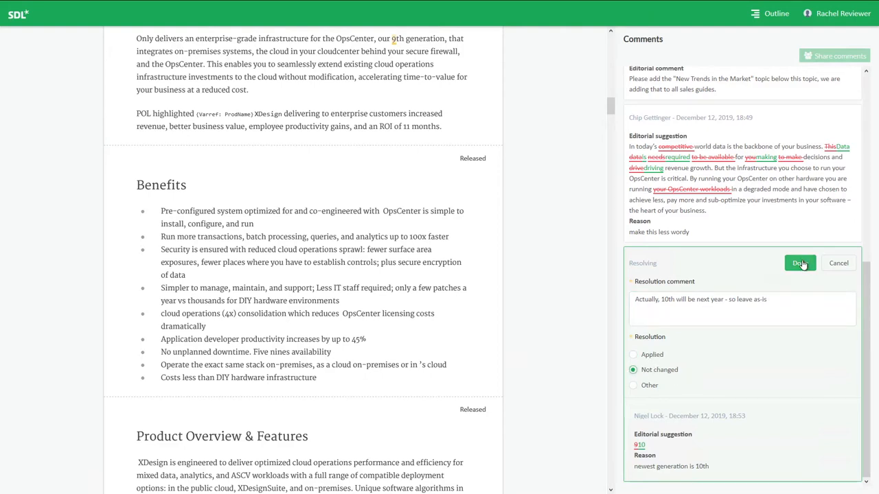
{"action": "left_click", "coordinate": [799, 264]}
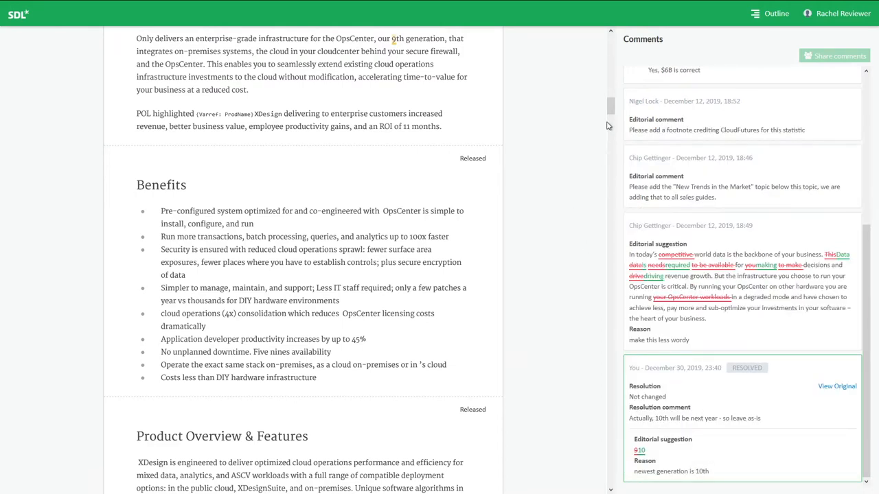
{"action": "mouse_move", "coordinate": [642, 112]}
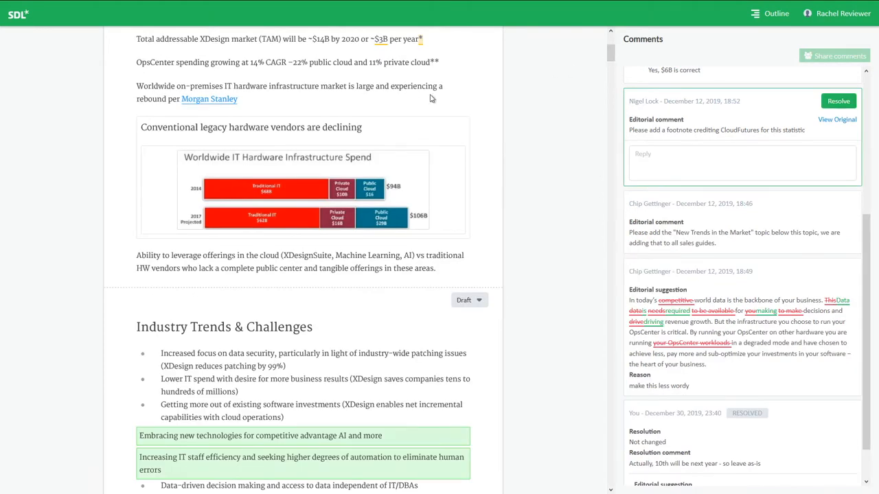
Comment on the word 'cloud': 'Should we add XDesignPro as the newest cloud product?'.
{"action": "scroll", "scroll_direction": "up", "scroll_amount": 3}
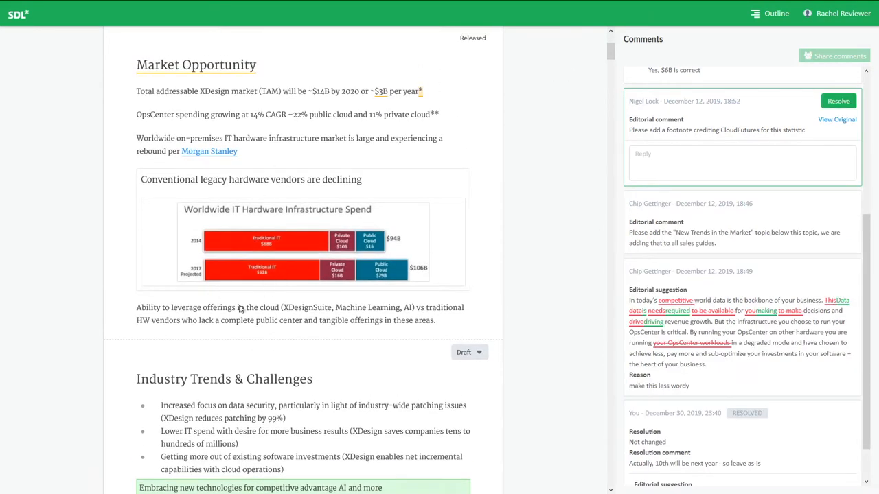
{"action": "double_click", "coordinate": [269, 307]}
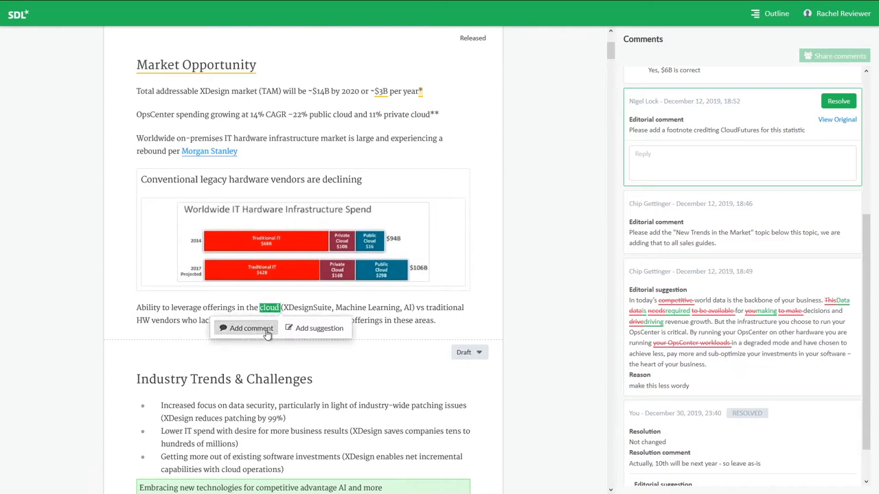
{"action": "mouse_move", "coordinate": [313, 332]}
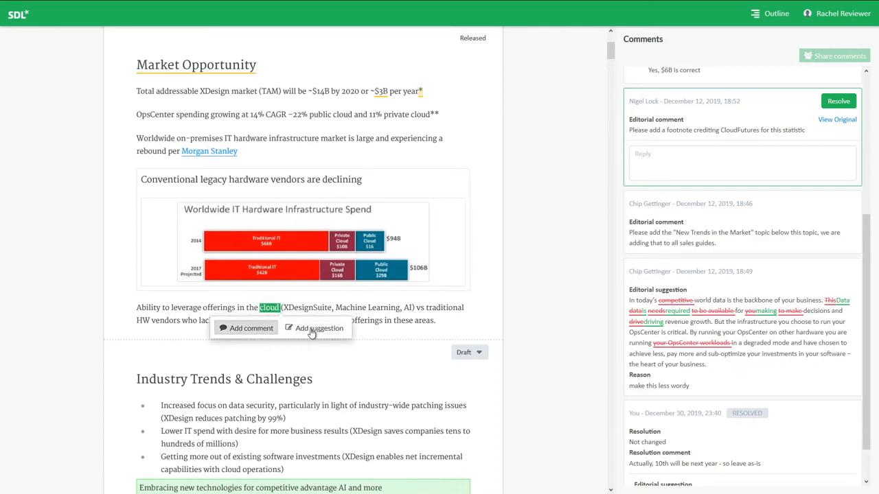
{"action": "left_click", "coordinate": [250, 328]}
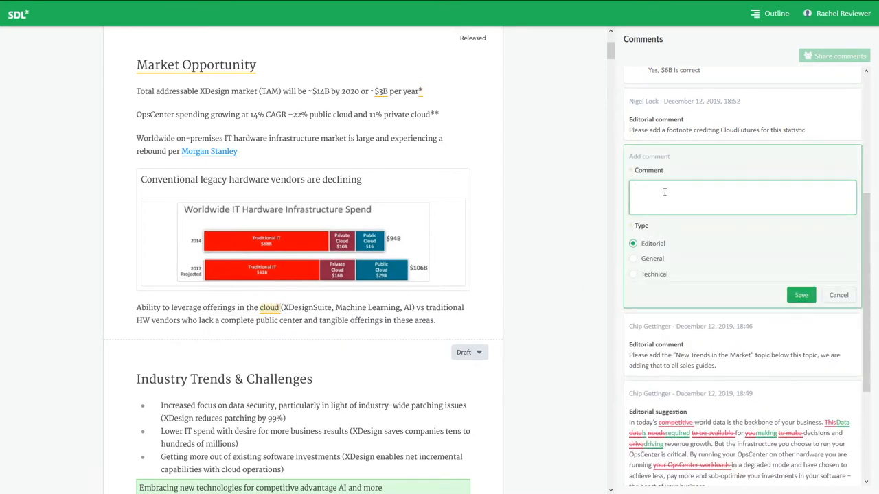
{"action": "type", "text": "Should we add"}
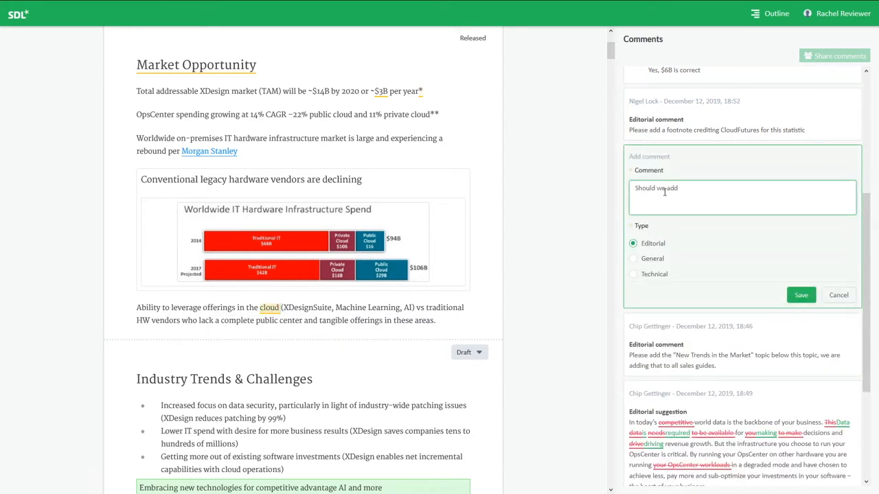
{"action": "type", "text": "XDesignPro as"}
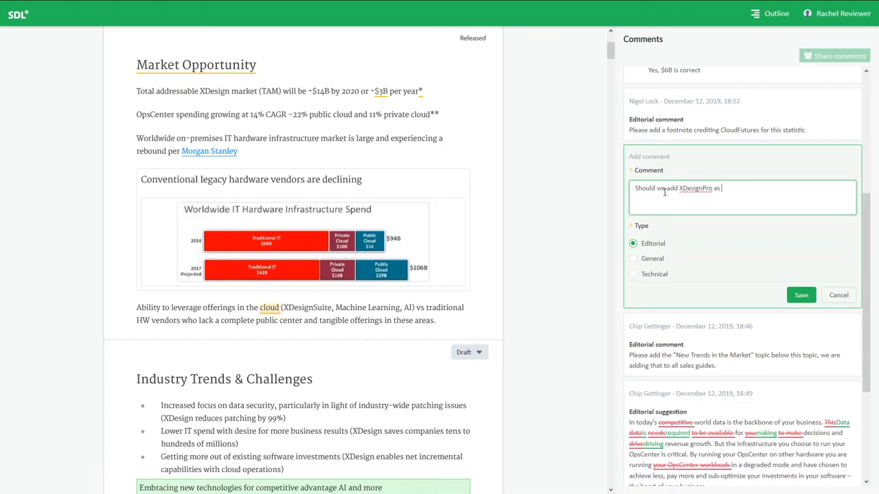
{"action": "type", "text": "the newest"}
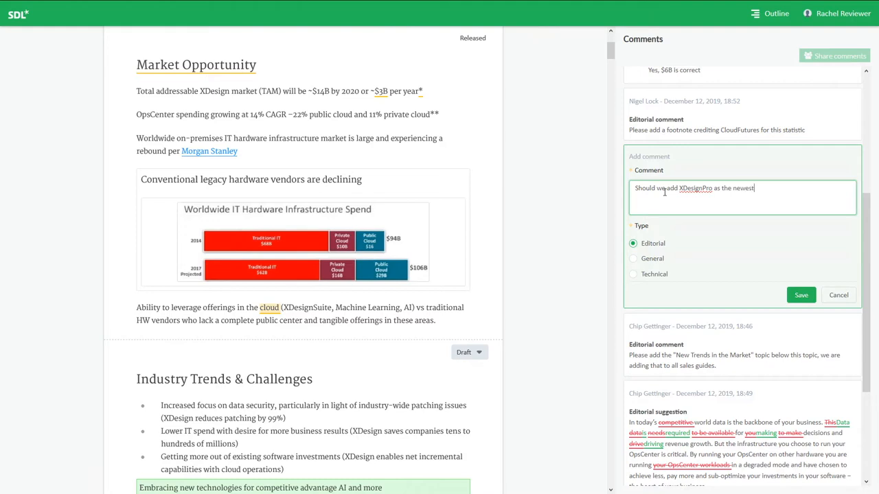
{"action": "type", "text": "cloud product"}
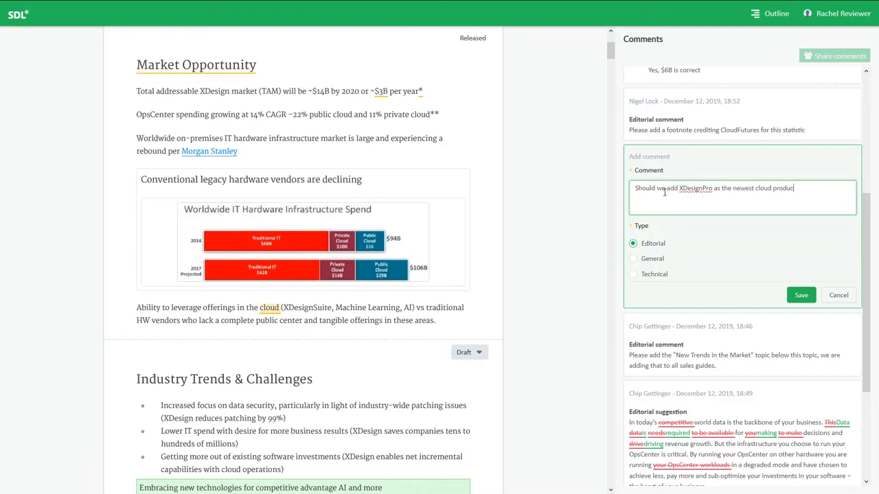
{"action": "type", "text": "t?"}
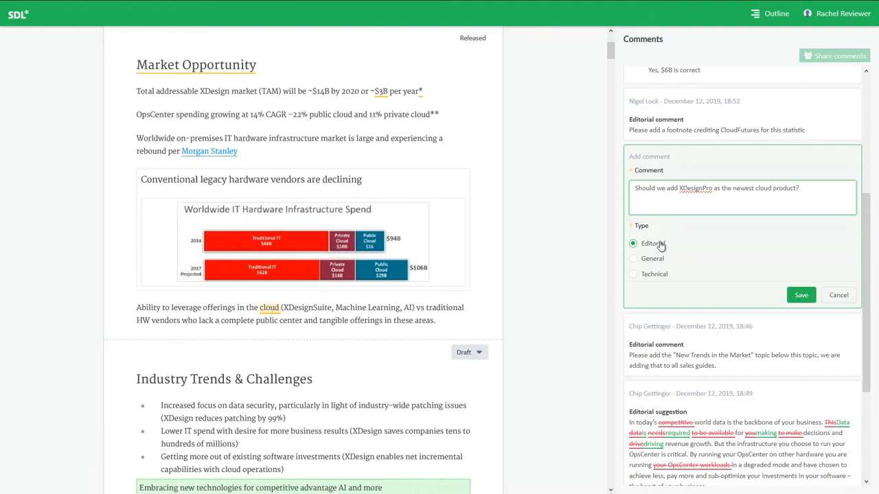
Mark the new comment as General type and save it.
{"action": "left_click", "coordinate": [632, 258]}
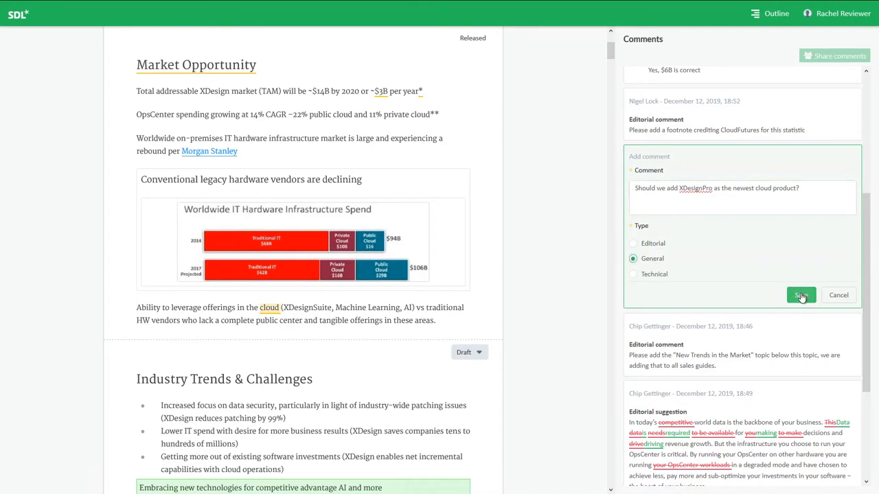
{"action": "left_click", "coordinate": [802, 293]}
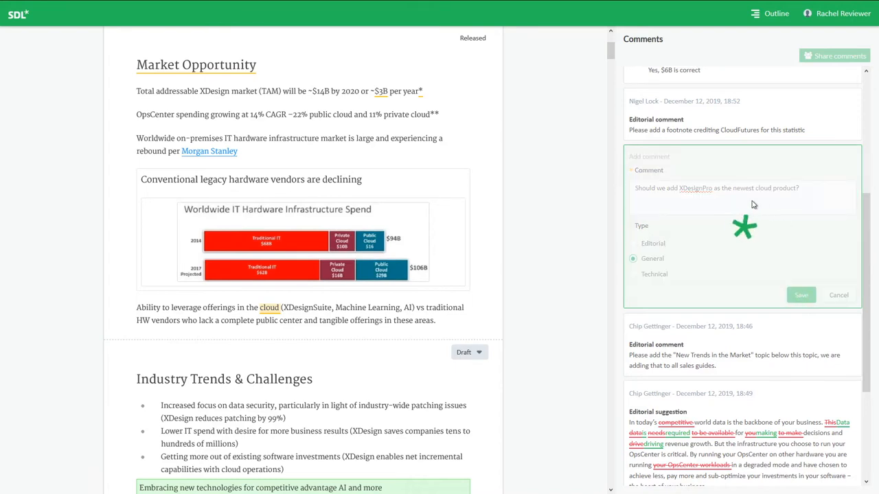
{"action": "left_click", "coordinate": [800, 295]}
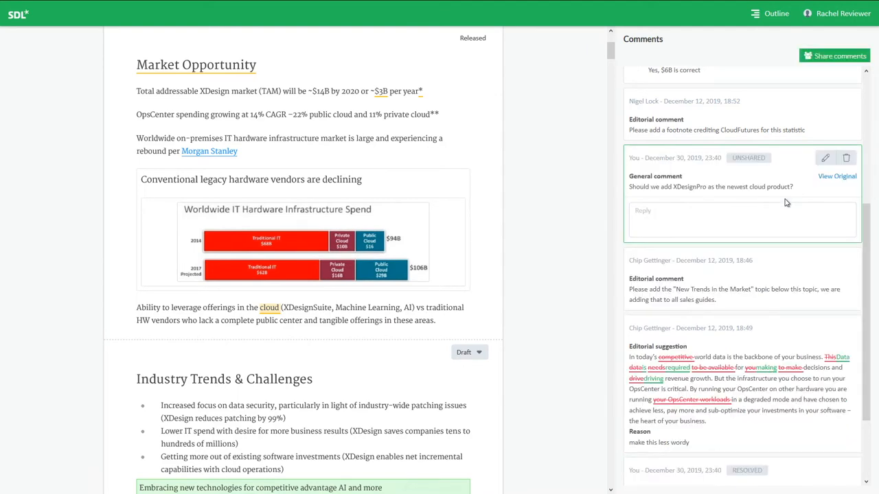
{"action": "mouse_move", "coordinate": [142, 322]}
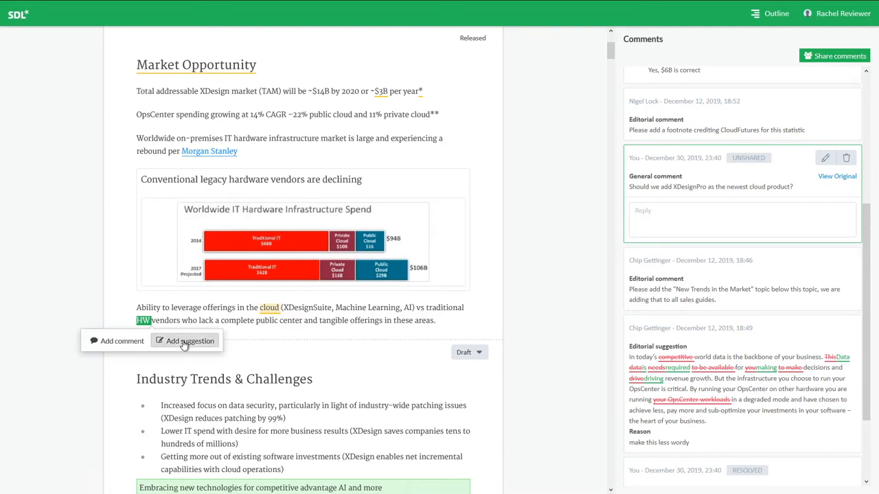
Suggest replacing 'HW' with 'hardware', reason 'Clarity to spell out', and add it.
{"action": "left_click", "coordinate": [184, 341]}
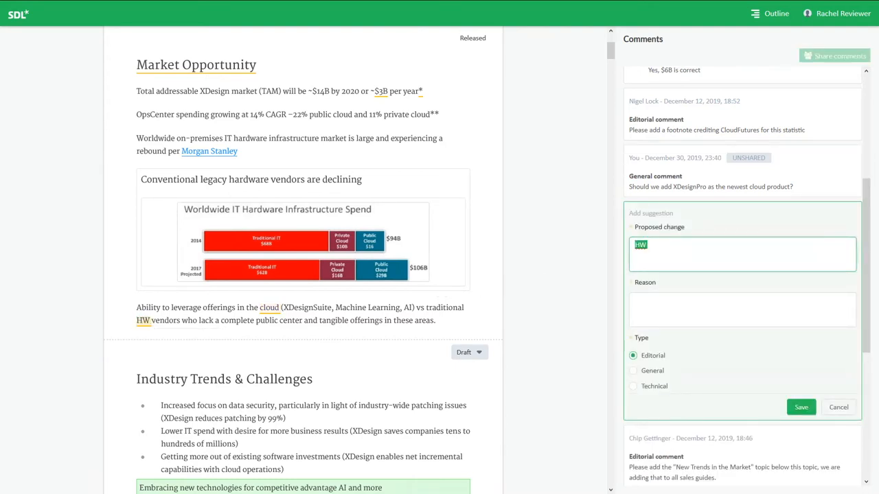
{"action": "type", "text": "hardware"}
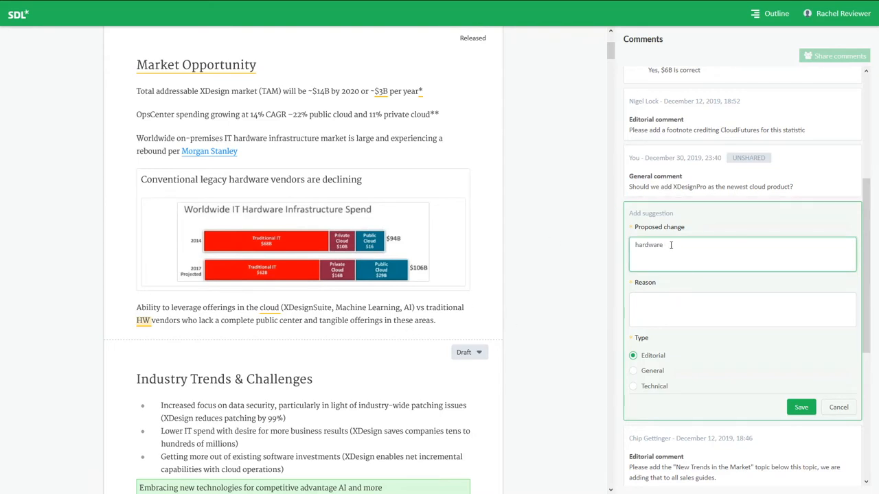
{"action": "left_click", "coordinate": [742, 307]}
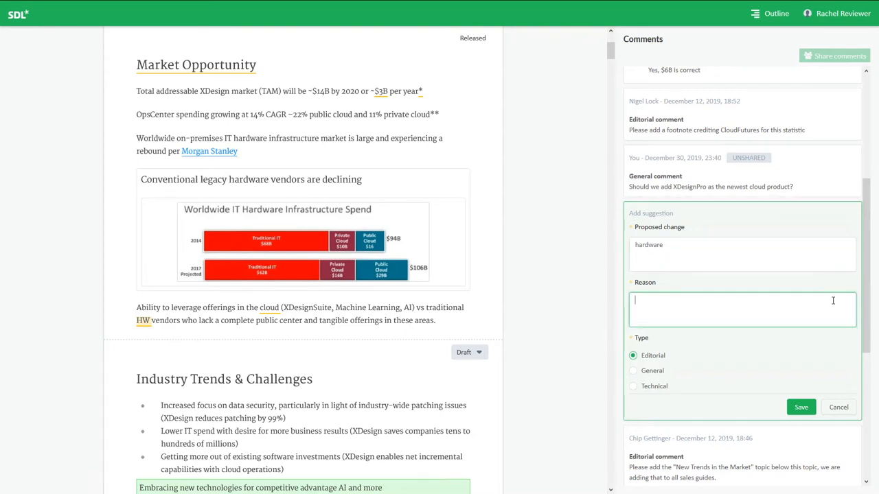
{"action": "type", "text": "Clarity to spell"}
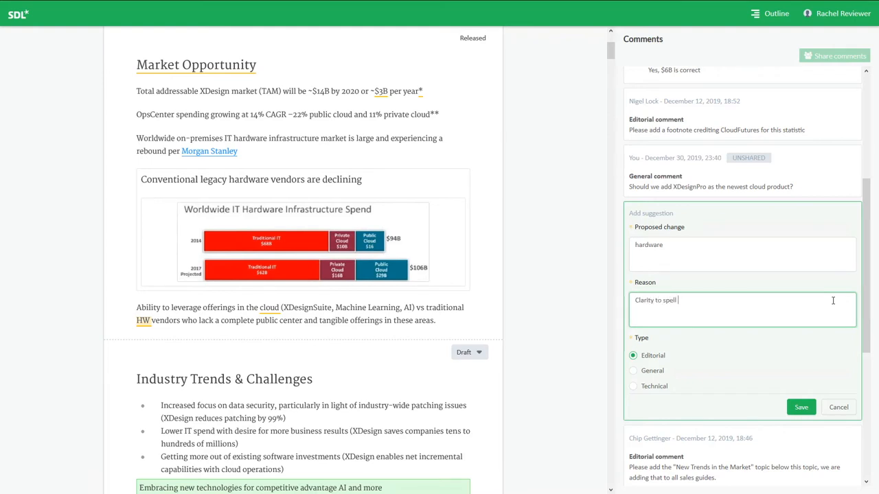
{"action": "type", "text": "out"}
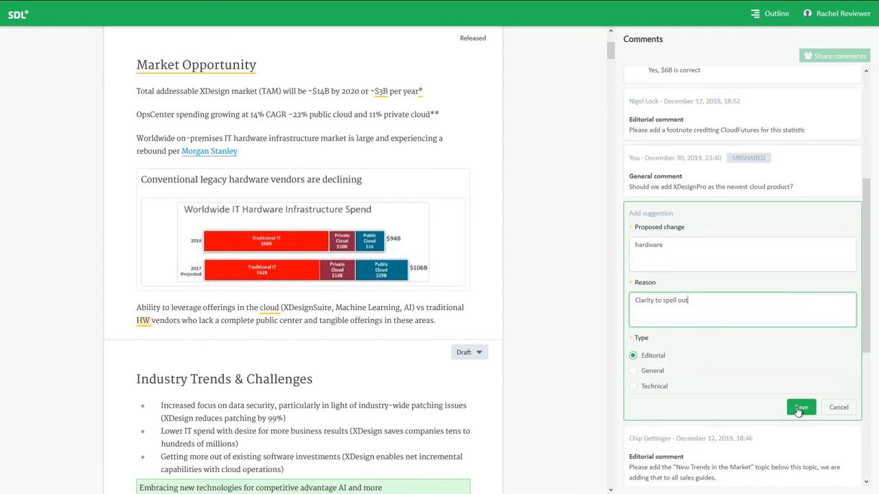
{"action": "left_click", "coordinate": [800, 406]}
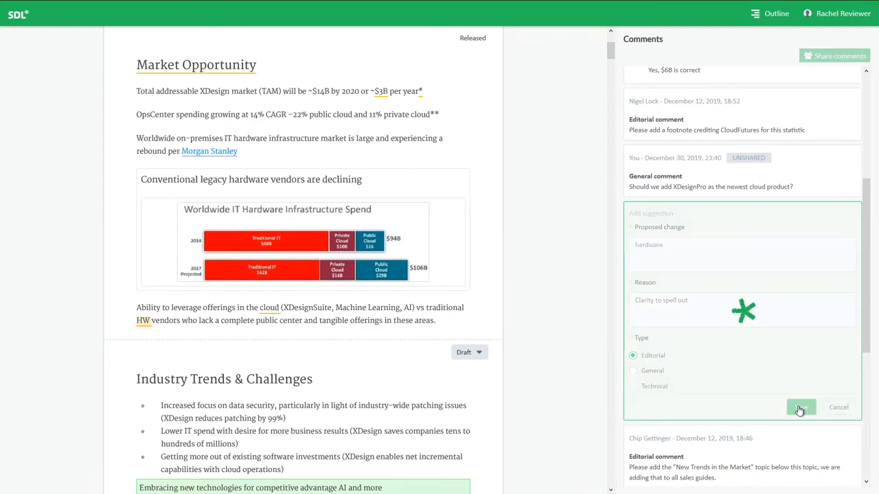
{"action": "left_click", "coordinate": [802, 407]}
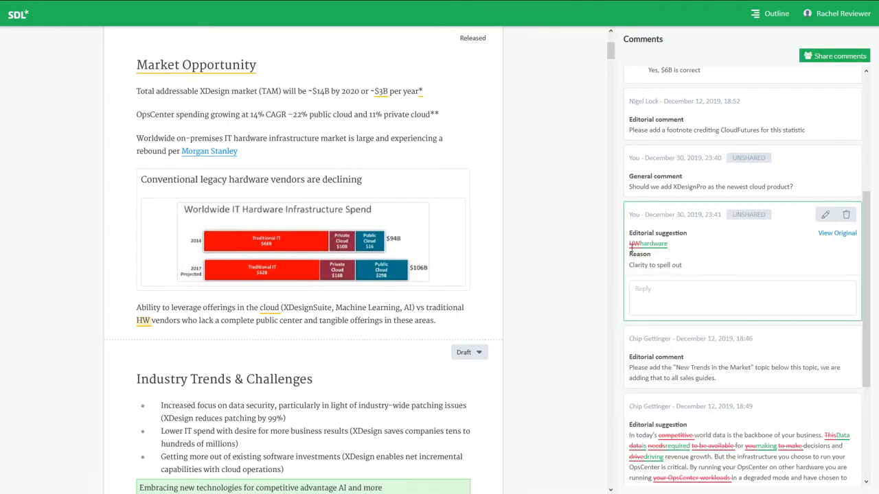
{"action": "mouse_move", "coordinate": [658, 254]}
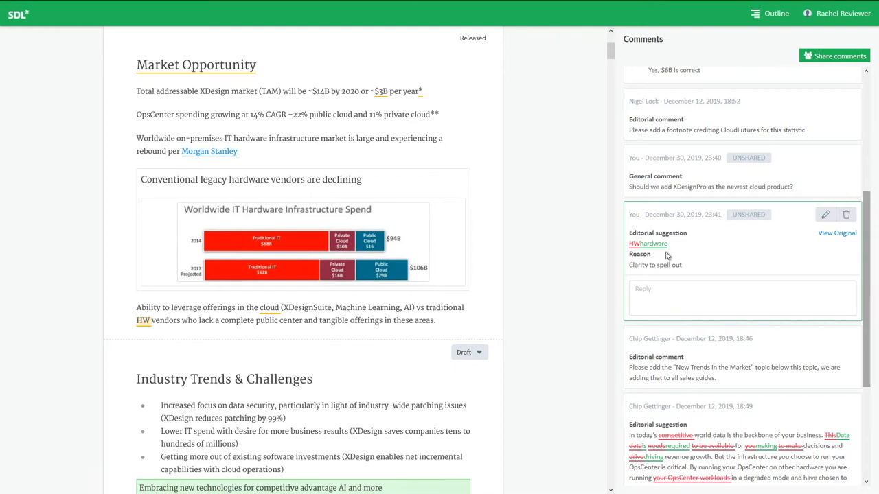
{"action": "mouse_move", "coordinate": [151, 335]}
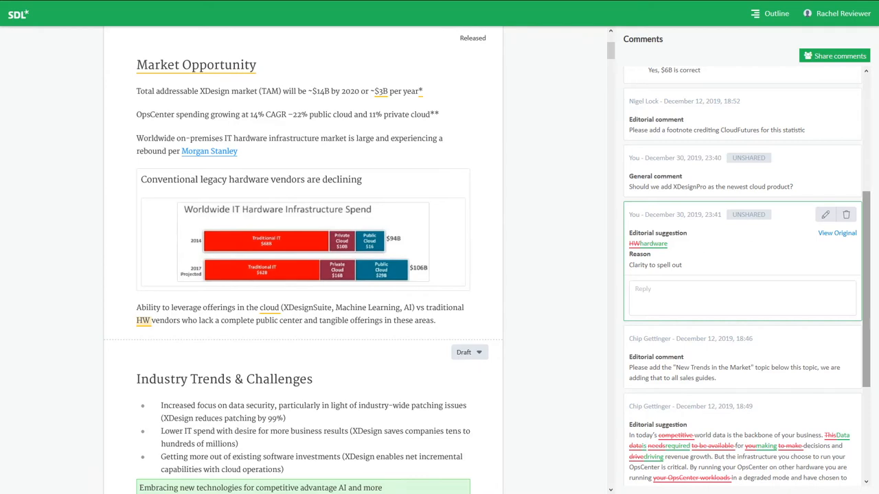
{"action": "mouse_move", "coordinate": [750, 165]}
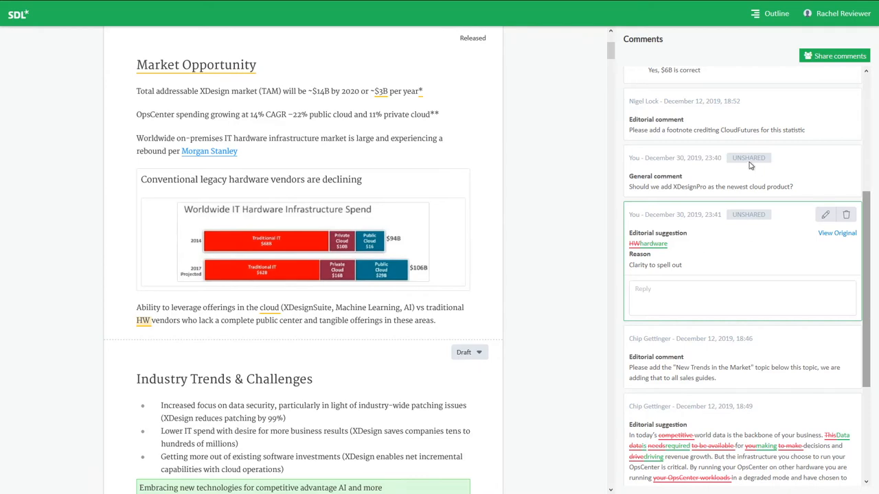
{"action": "mouse_move", "coordinate": [725, 198]}
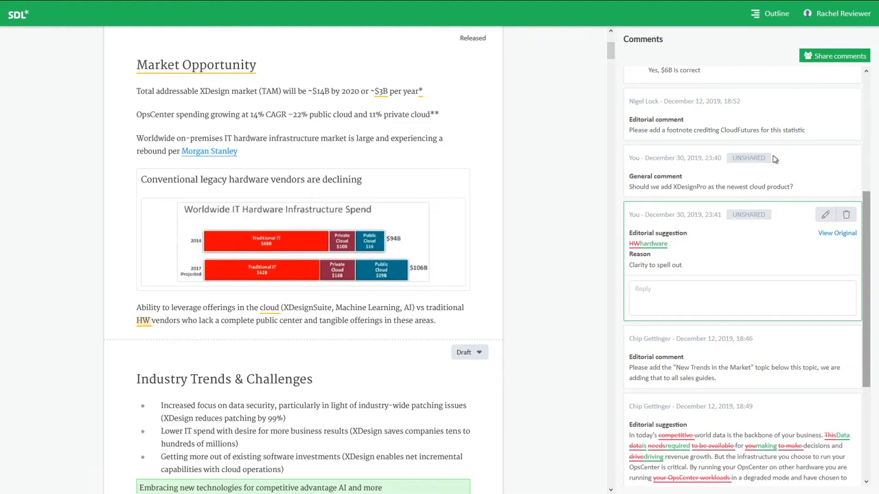
{"action": "mouse_move", "coordinate": [827, 60]}
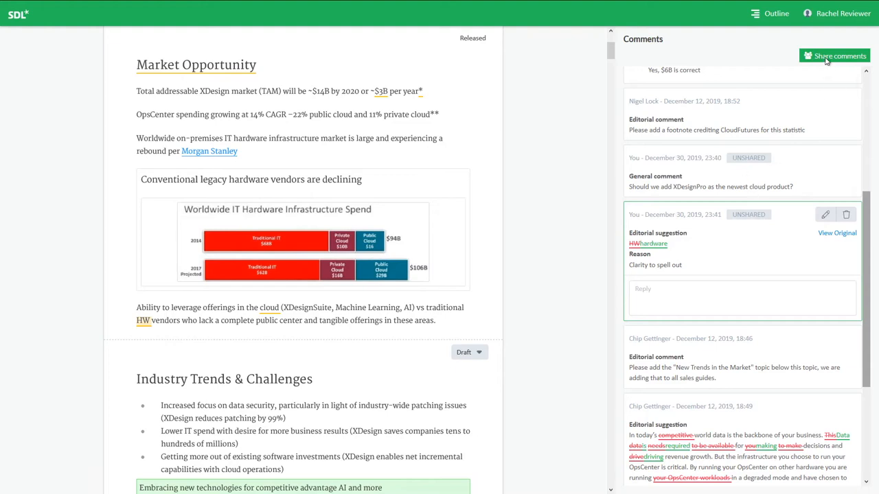
Share the new comments and suggestions with the guide's authors.
{"action": "left_click", "coordinate": [834, 55]}
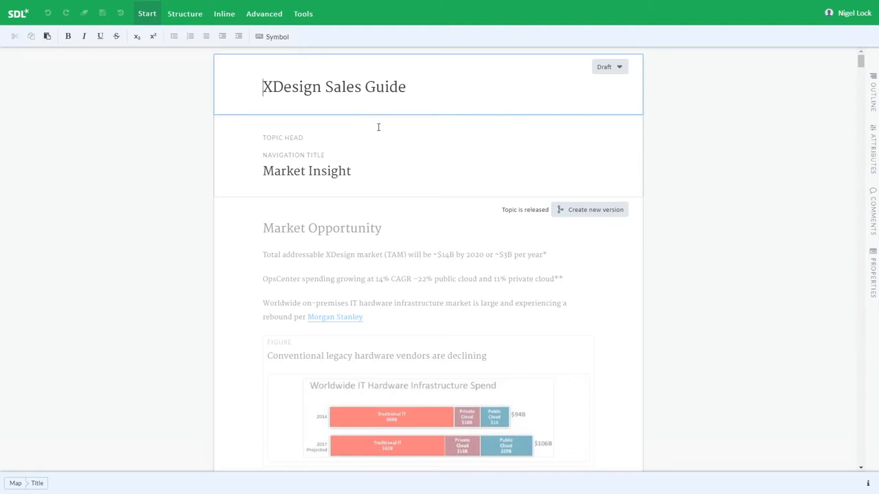
Browse the ribbon's Structure and Inline tool sets for the Market Insight topic.
{"action": "left_click", "coordinate": [184, 13]}
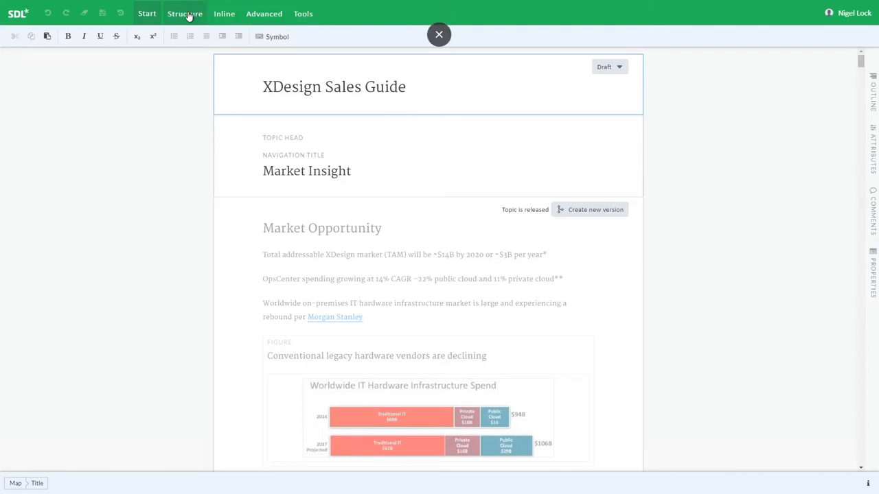
{"action": "left_click", "coordinate": [224, 14]}
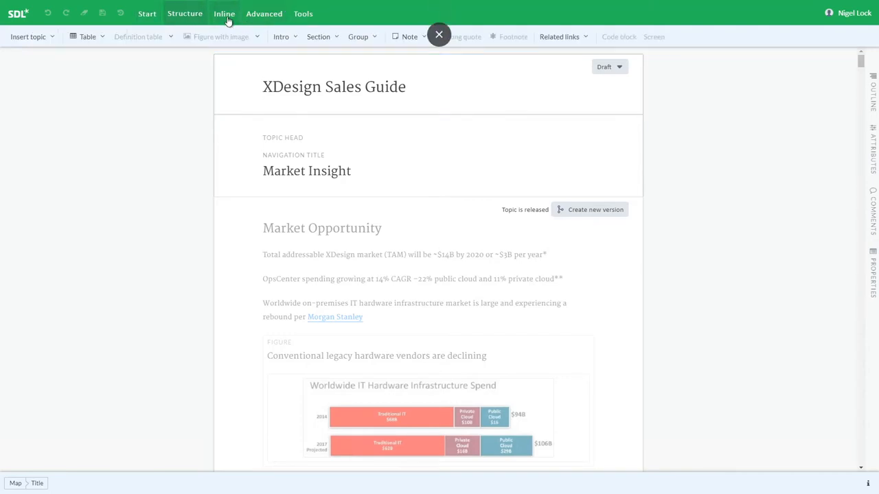
{"action": "left_click", "coordinate": [224, 14]}
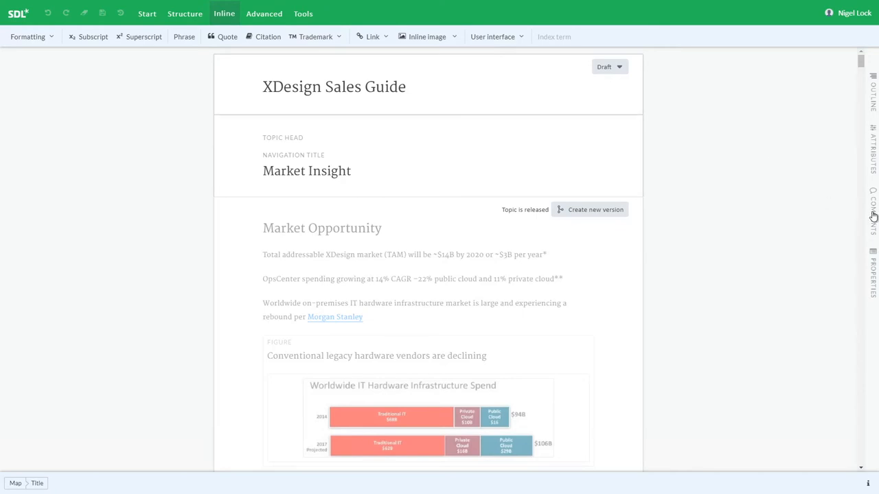
Show the Comments side panel beside the Market Insight topic.
{"action": "left_click", "coordinate": [873, 209]}
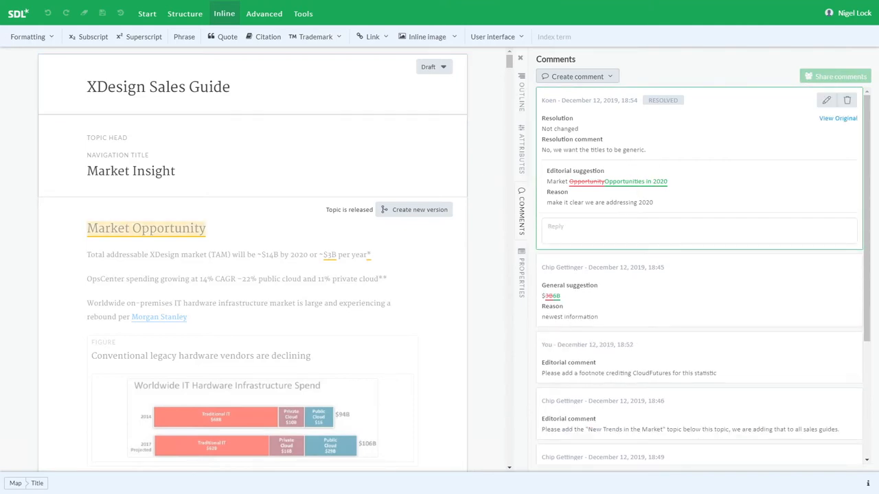
{"action": "mouse_move", "coordinate": [670, 144]}
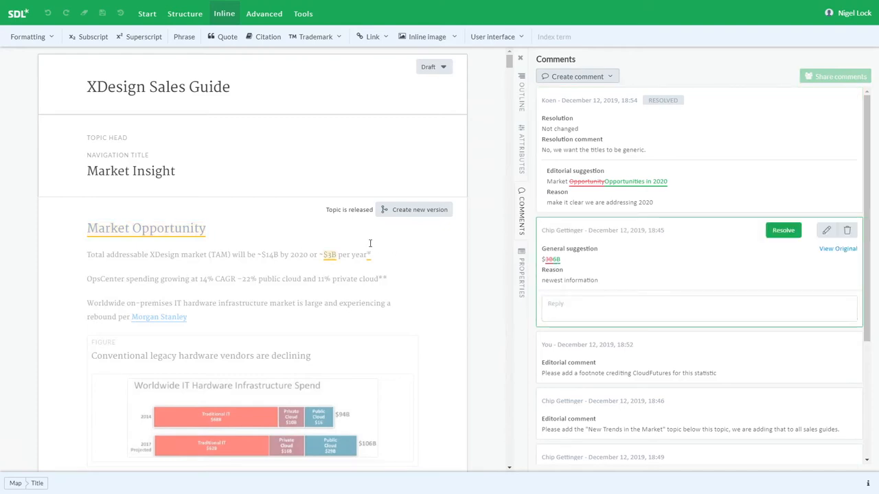
{"action": "mouse_move", "coordinate": [343, 217]}
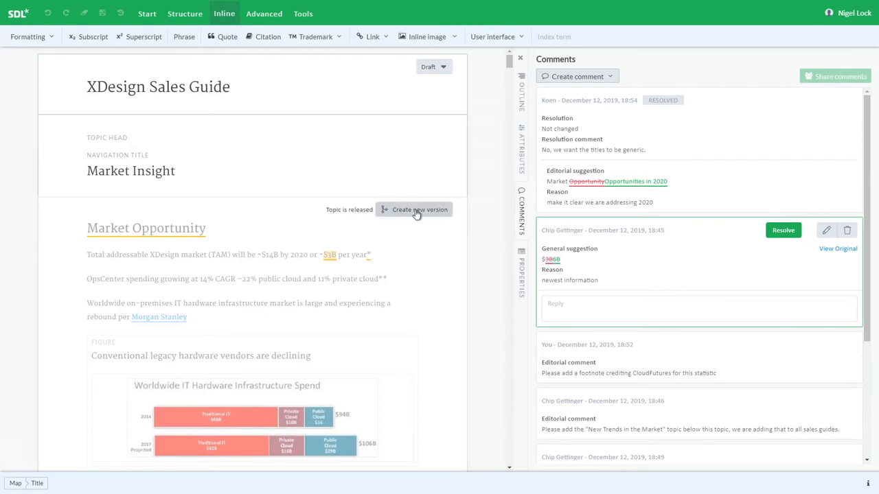
Create a new version of the Market Opportunity topic with status Draft.
{"action": "left_click", "coordinate": [420, 209]}
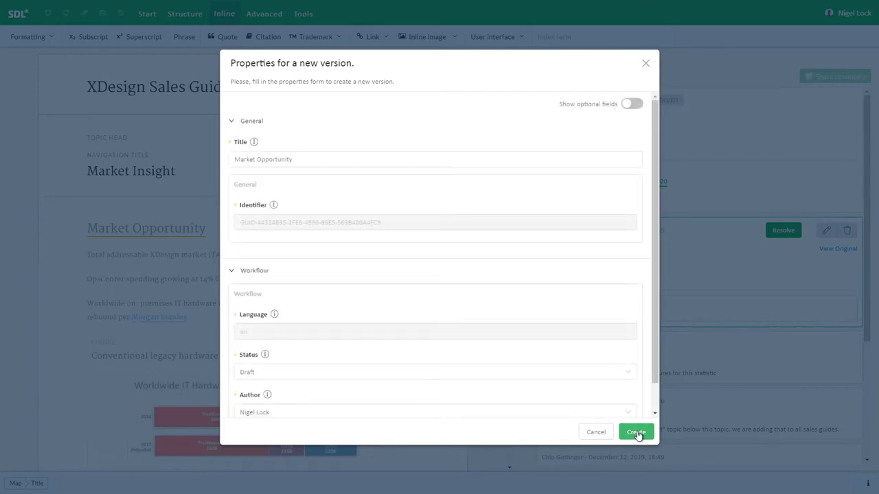
{"action": "left_click", "coordinate": [634, 431]}
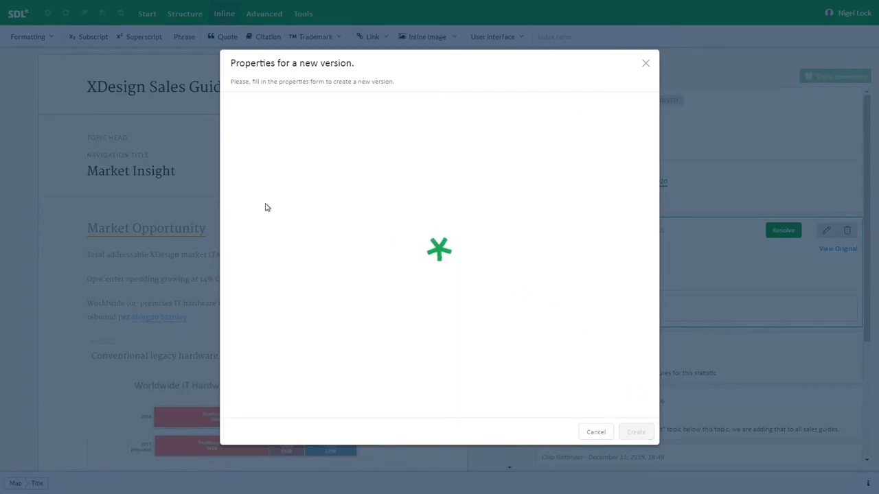
{"action": "mouse_move", "coordinate": [257, 220]}
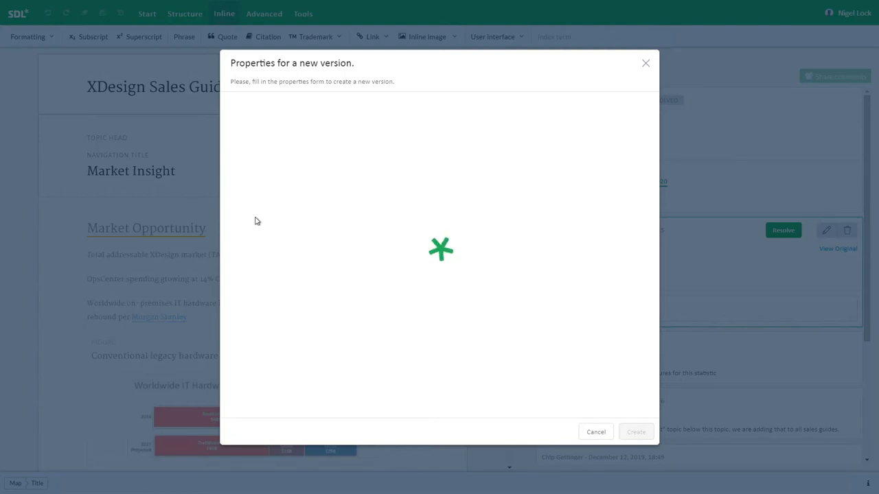
{"action": "left_click", "coordinate": [594, 431]}
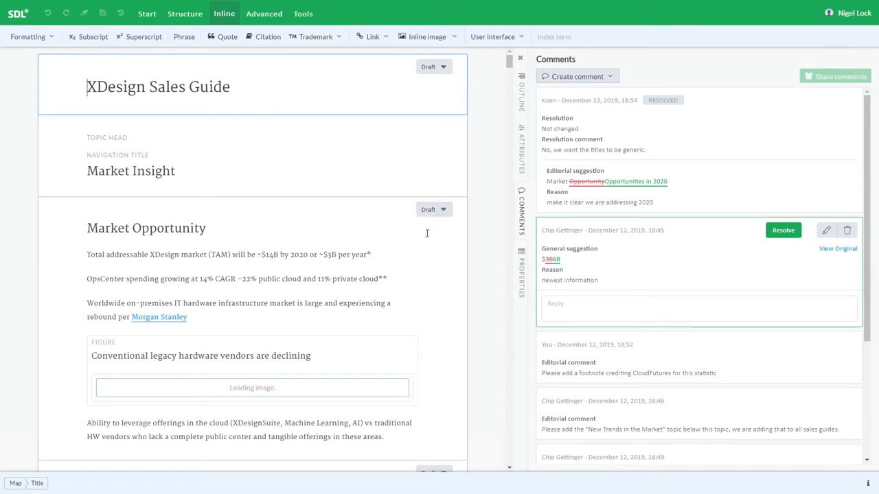
{"action": "mouse_move", "coordinate": [332, 258]}
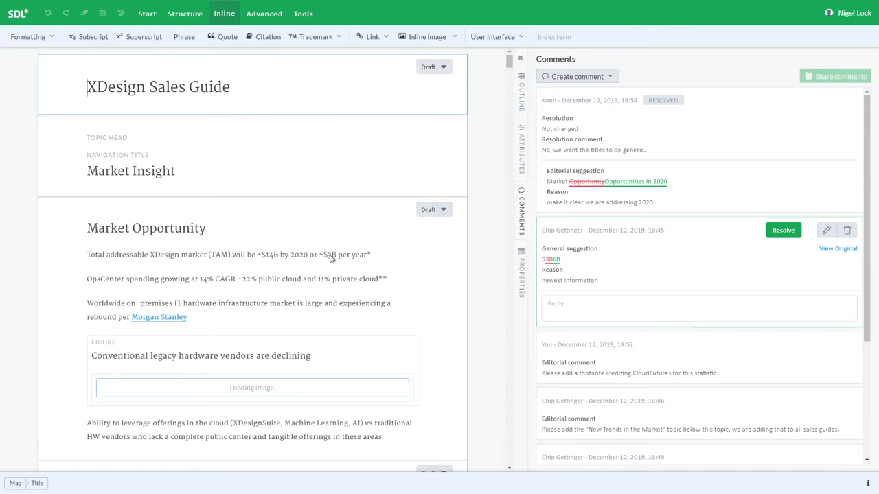
Place the caret at the $1B figure in the Market Opportunity paragraph to replace it with $4B.
{"action": "left_click", "coordinate": [330, 254]}
{"action": "type", "text": "6"}
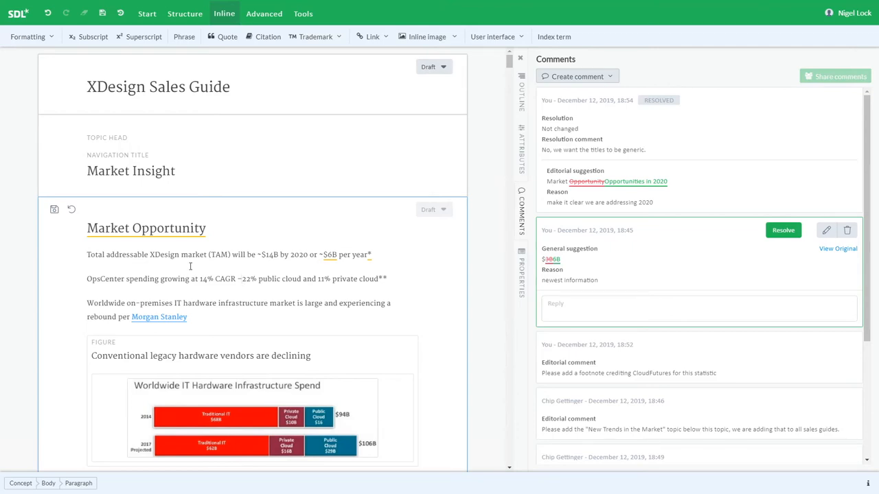
Resolve the $4B figure suggestion as Applied with the comment 'Done!'.
{"action": "left_click", "coordinate": [697, 307]}
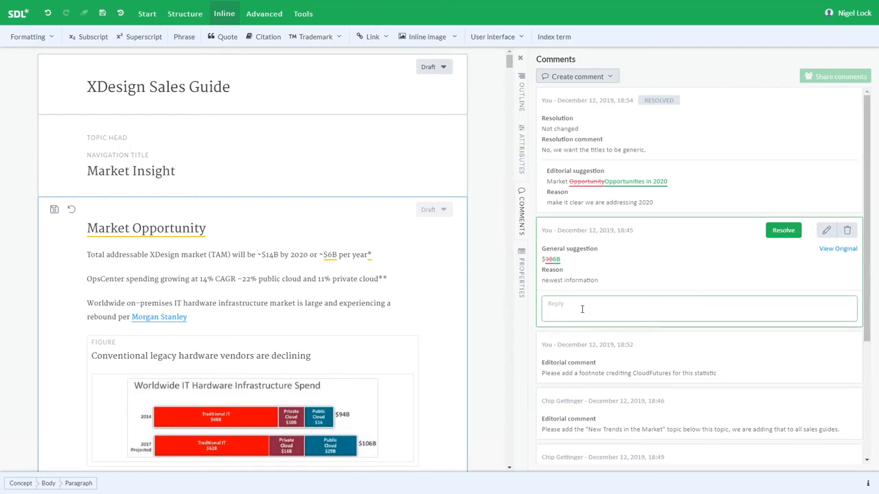
{"action": "left_click", "coordinate": [782, 231]}
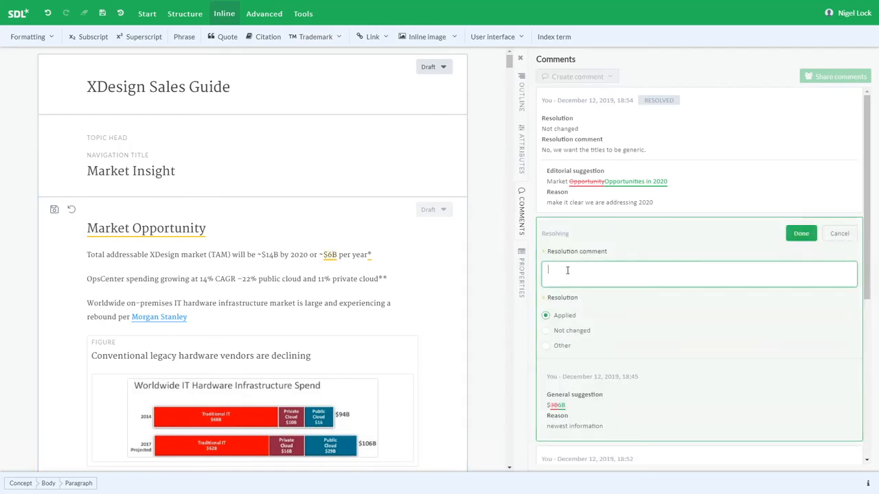
{"action": "type", "text": "Done!"}
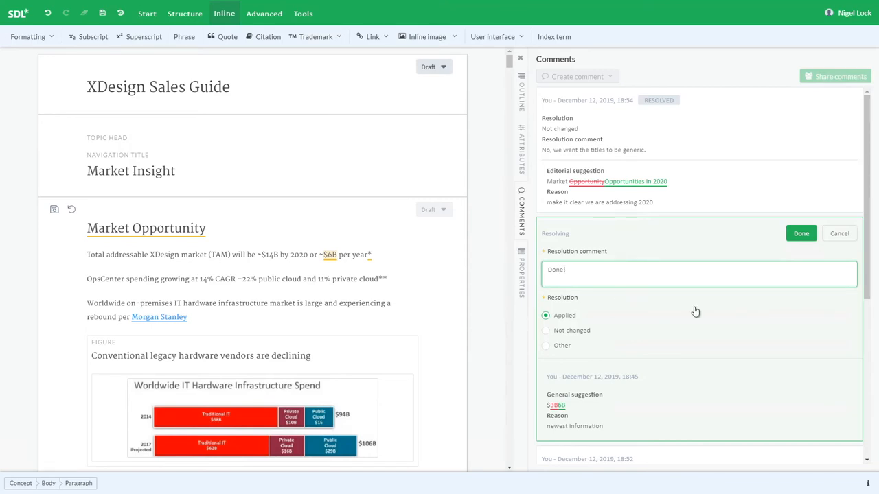
{"action": "left_click", "coordinate": [800, 234]}
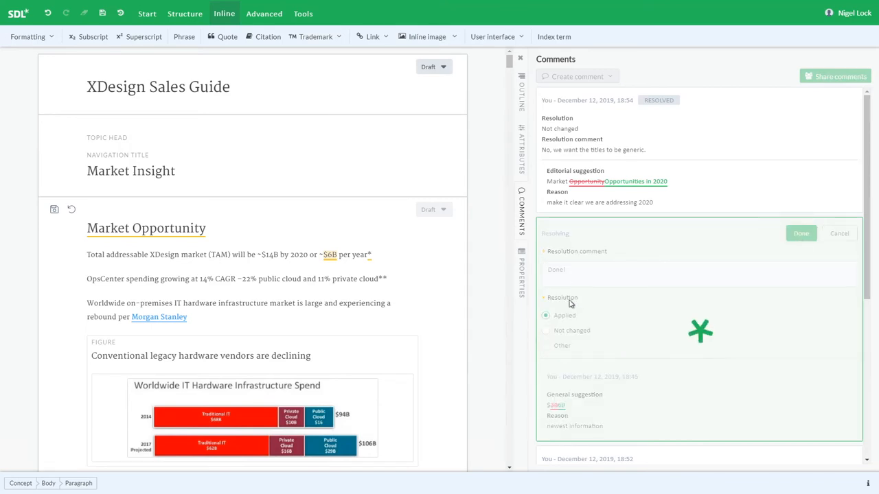
{"action": "left_click", "coordinate": [800, 233]}
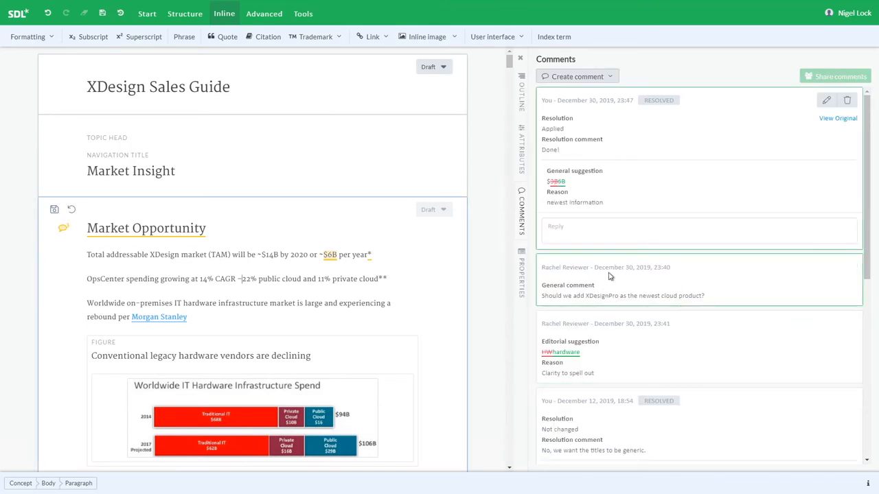
Scroll the Comments panel down to the CloudFutures footnote request.
{"action": "scroll", "scroll_direction": "down", "scroll_amount": 3}
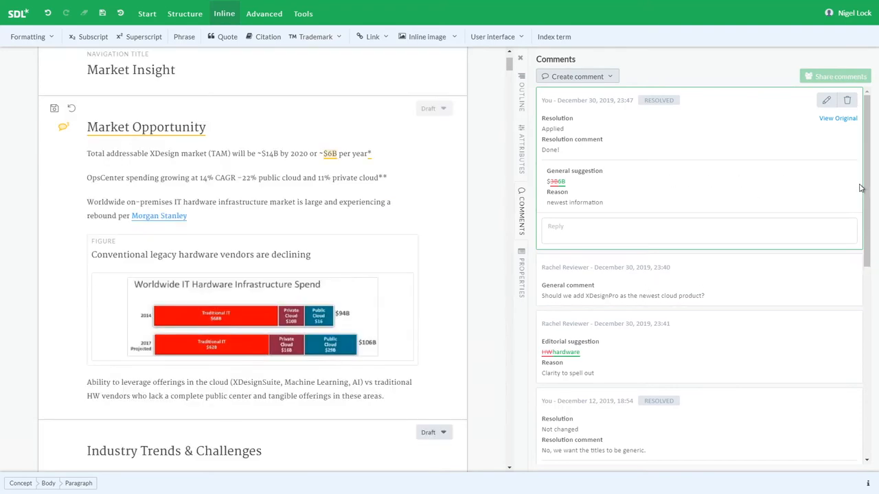
{"action": "scroll", "scroll_direction": "down", "scroll_amount": 3}
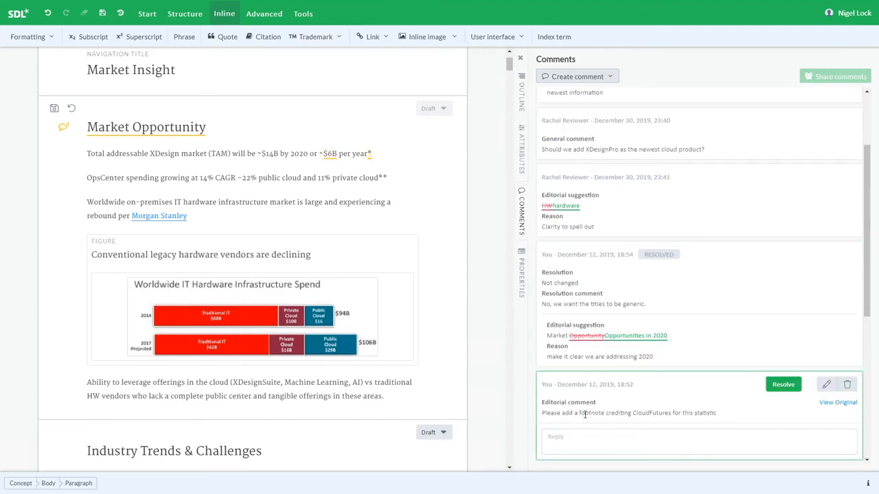
{"action": "mouse_move", "coordinate": [370, 150]}
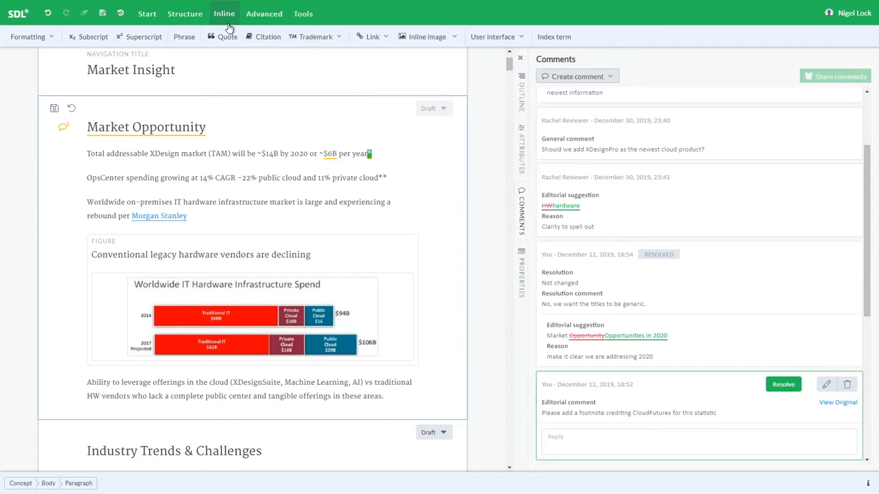
Insert a 'CloudFutures' footnote at the sentence end and resolve its comment with 'make change'.
{"action": "left_click", "coordinate": [184, 14]}
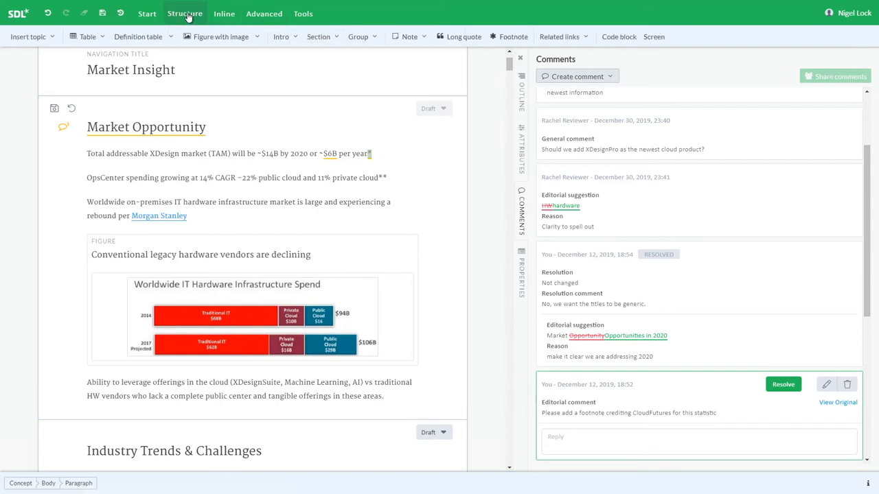
{"action": "left_click", "coordinate": [512, 36]}
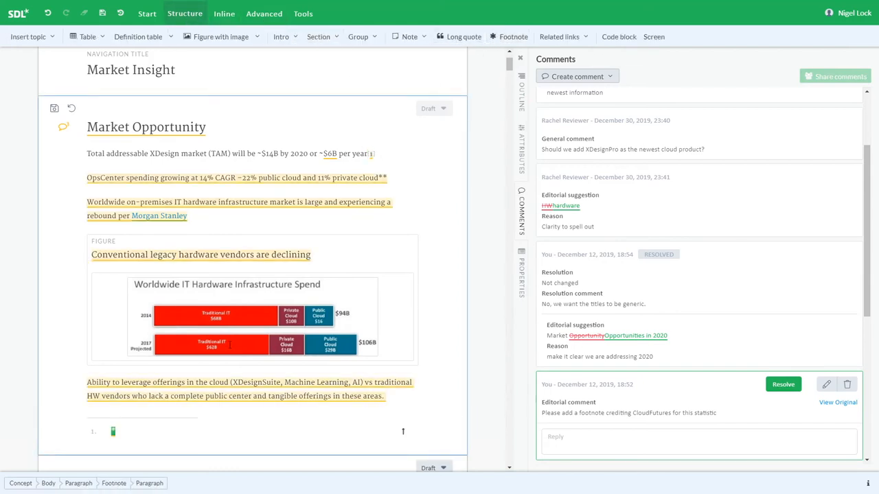
{"action": "type", "text": "Cloud"}
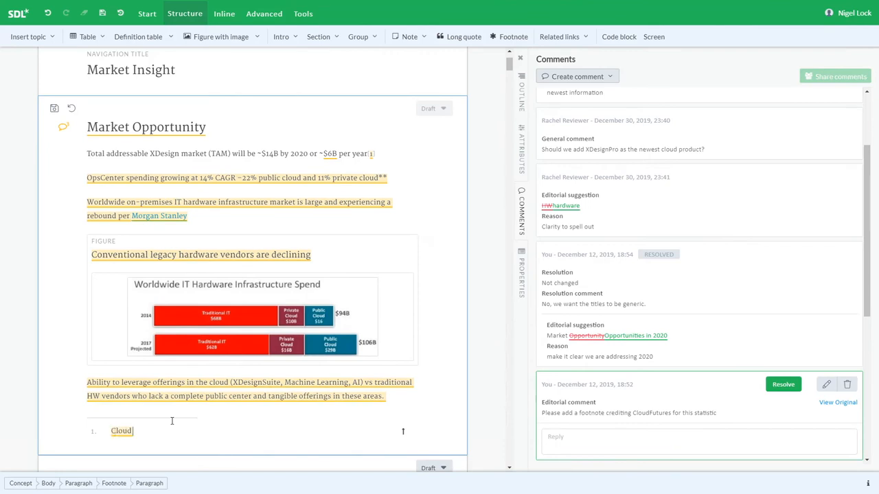
{"action": "type", "text": "Futures"}
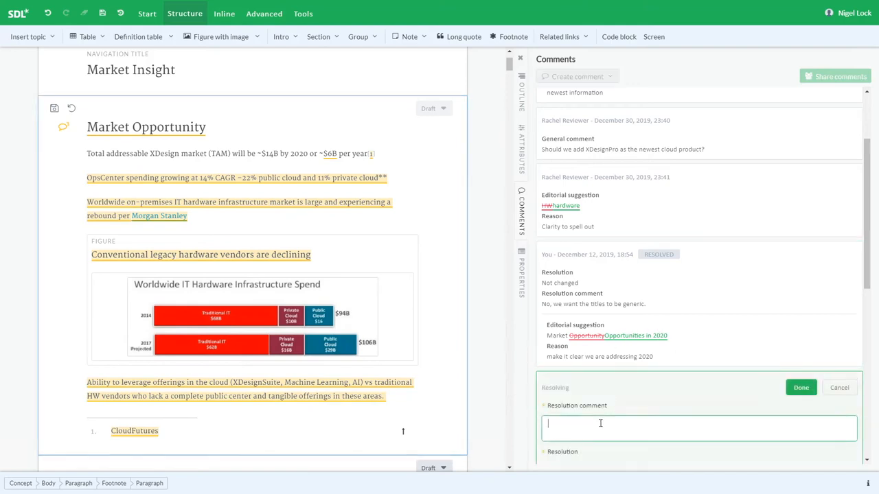
{"action": "type", "text": "make change"}
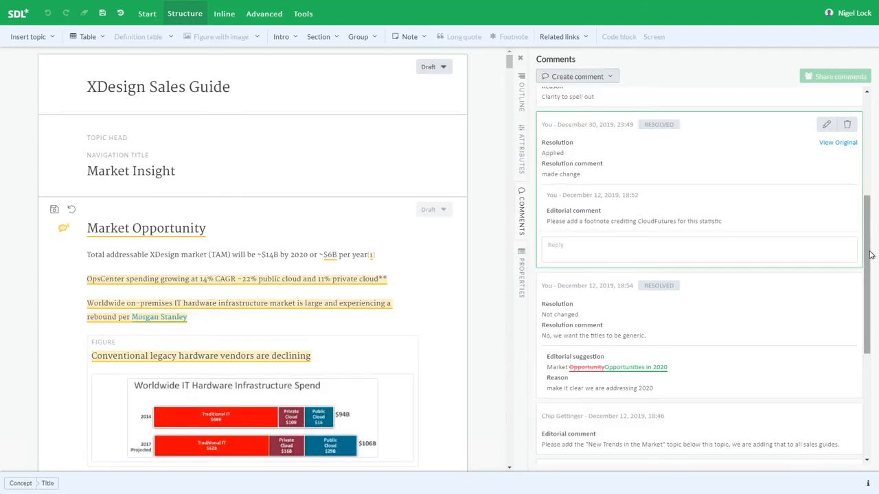
{"action": "scroll", "scroll_direction": "down", "scroll_amount": 3}
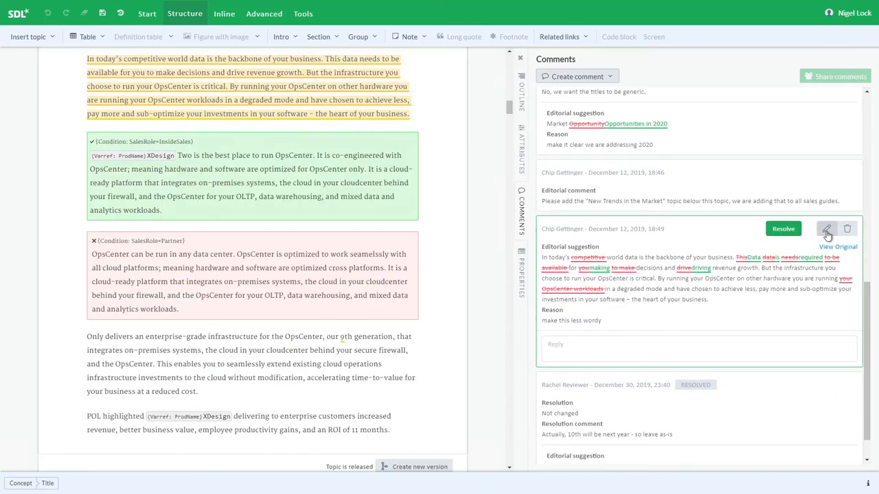
{"action": "left_click", "coordinate": [827, 228]}
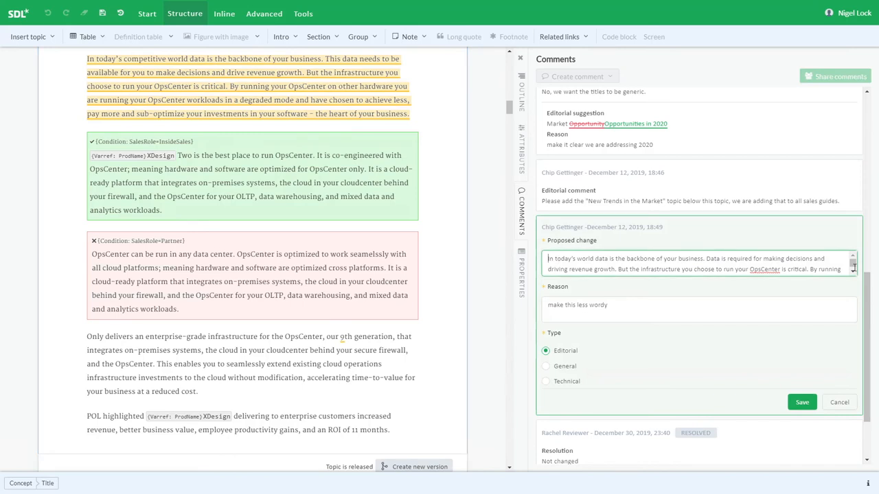
{"action": "scroll", "scroll_direction": "down", "scroll_amount": 3}
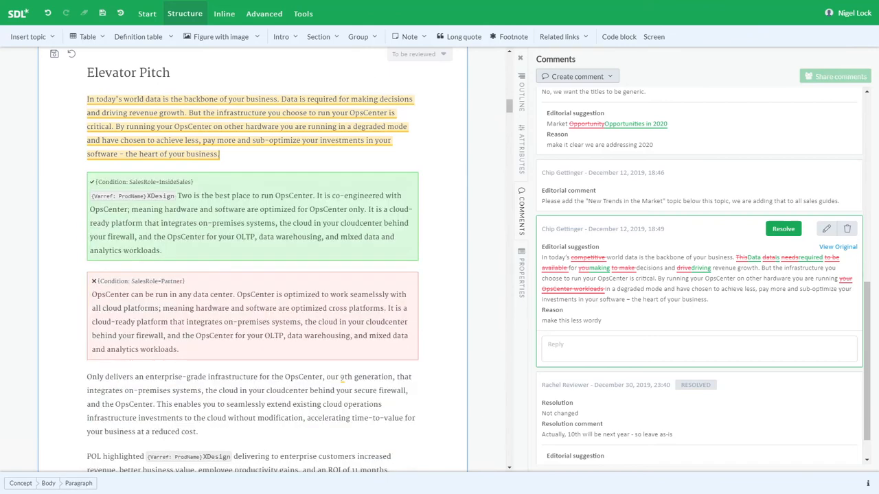
{"action": "mouse_move", "coordinate": [607, 202]}
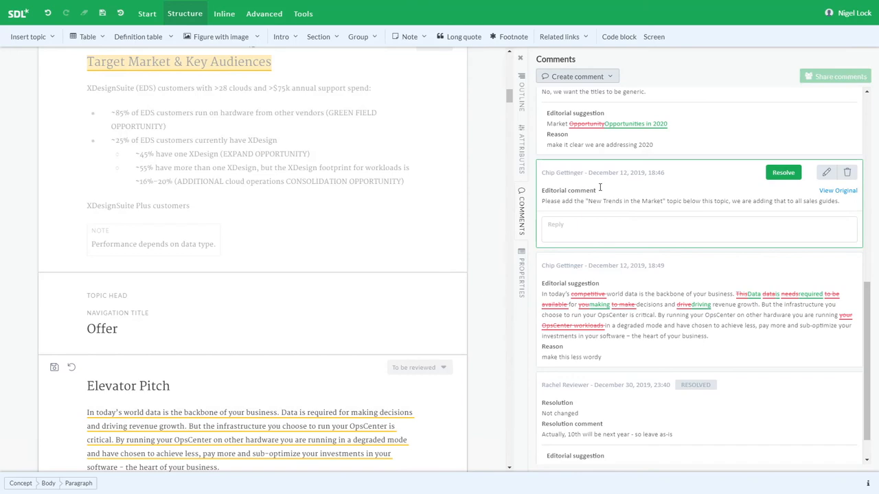
{"action": "mouse_move", "coordinate": [620, 194]}
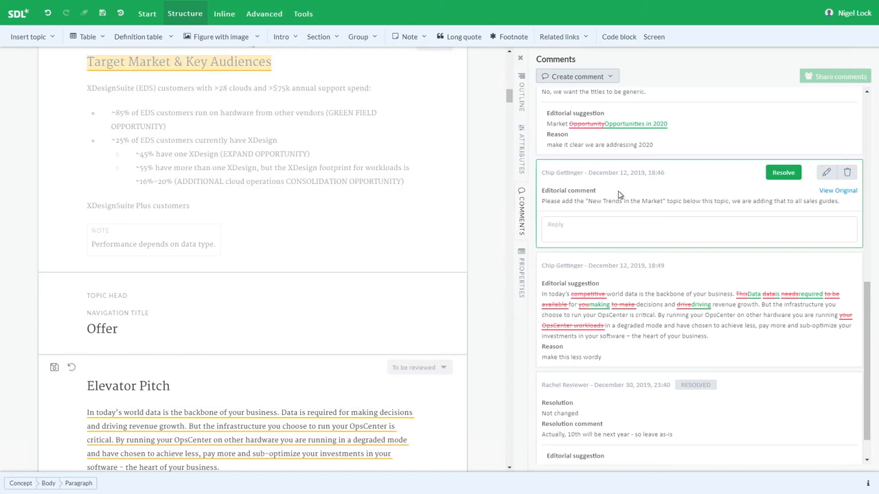
{"action": "mouse_move", "coordinate": [560, 195]}
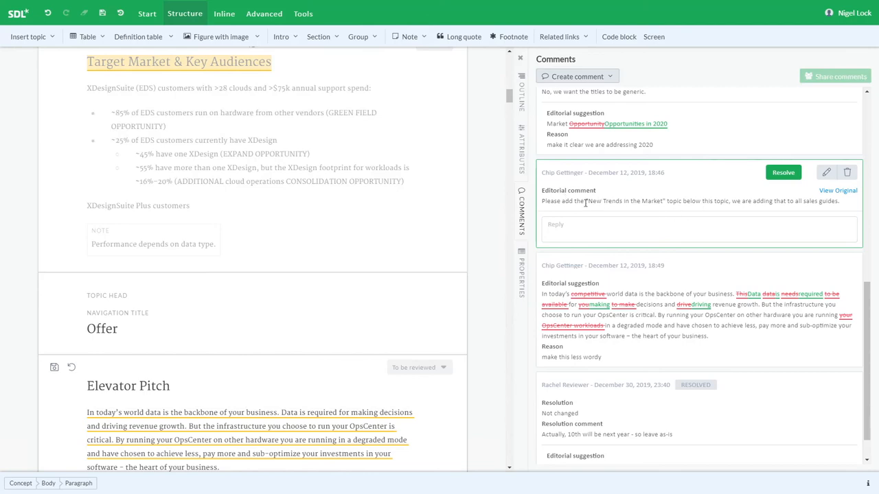
Switch from the comments to the guide's Outline of topics.
{"action": "double_click", "coordinate": [624, 201]}
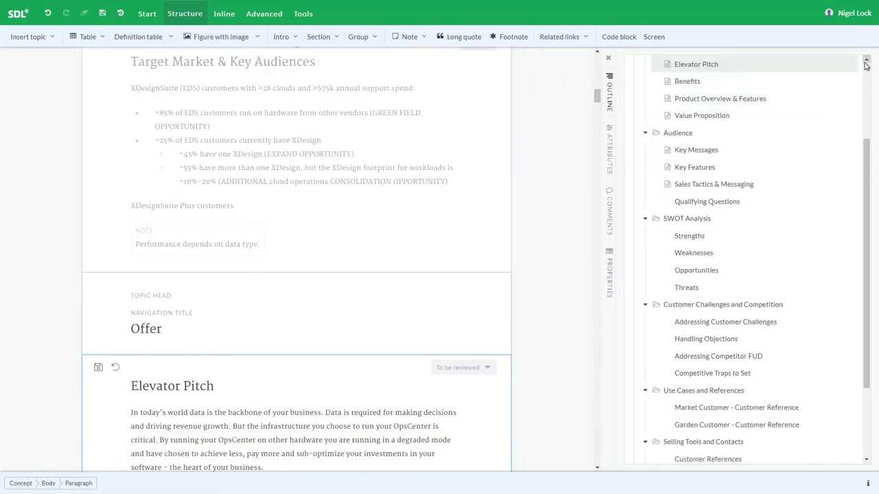
Choose Insert existing topic from the Market Insight section's actions in the outline.
{"action": "scroll", "scroll_direction": "up", "scroll_amount": 3}
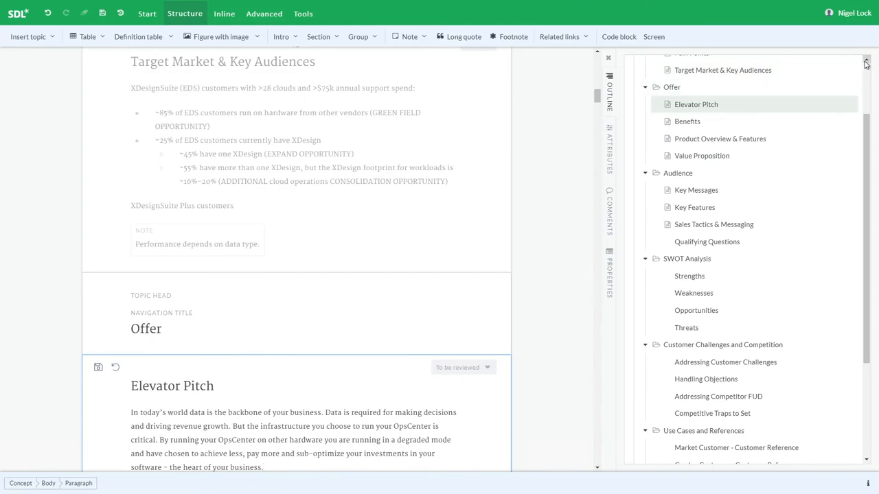
{"action": "scroll", "scroll_direction": "up", "scroll_amount": 3}
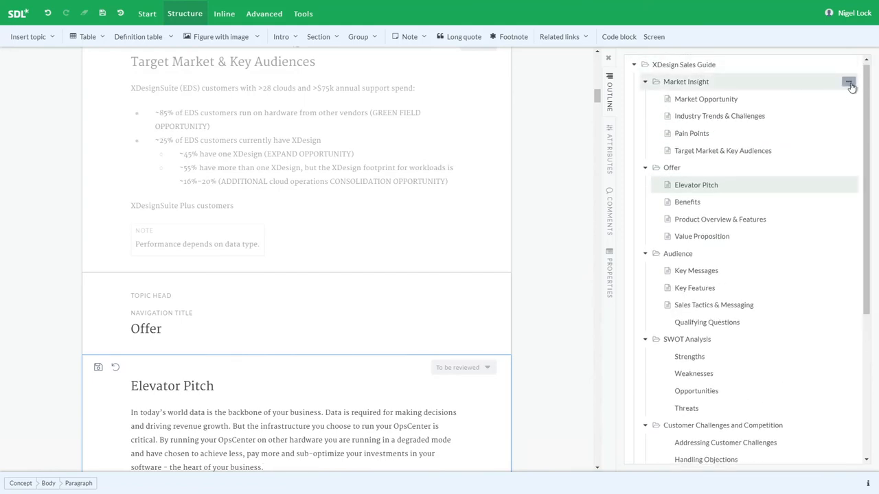
{"action": "left_click", "coordinate": [848, 82]}
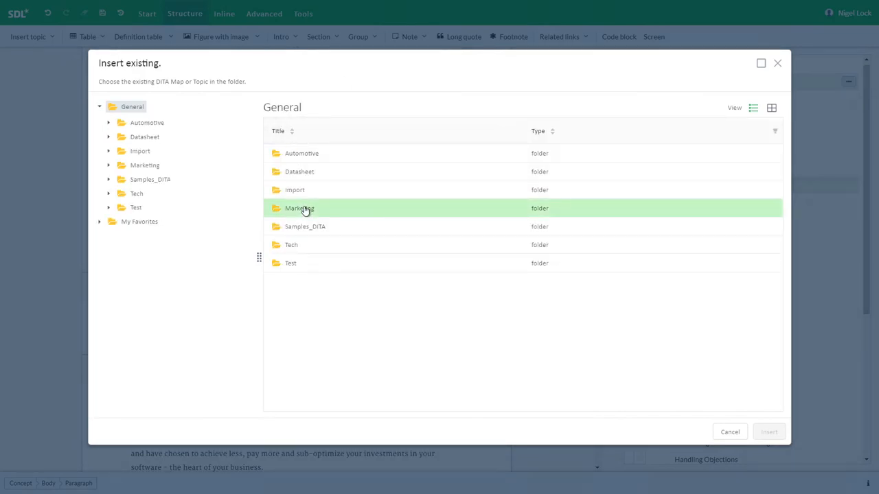
Select 'New Trends in the Market' from Marketing > Topics and insert it into the guide.
{"action": "double_click", "coordinate": [299, 208]}
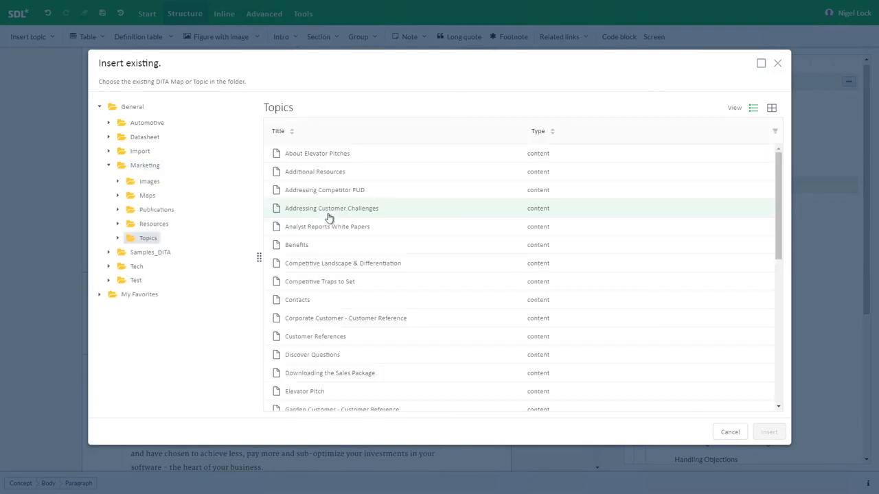
{"action": "left_click", "coordinate": [332, 208]}
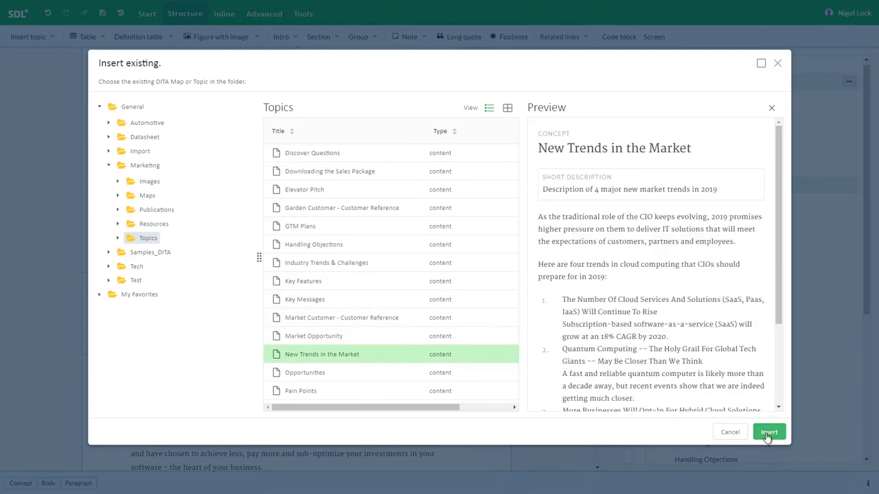
{"action": "left_click", "coordinate": [768, 431]}
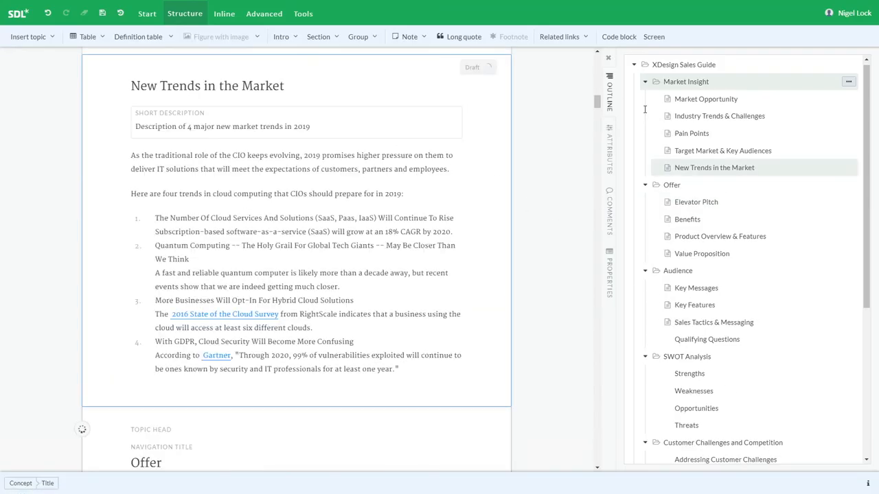
{"action": "mouse_move", "coordinate": [782, 171]}
{"action": "type", "text": "Eme"}
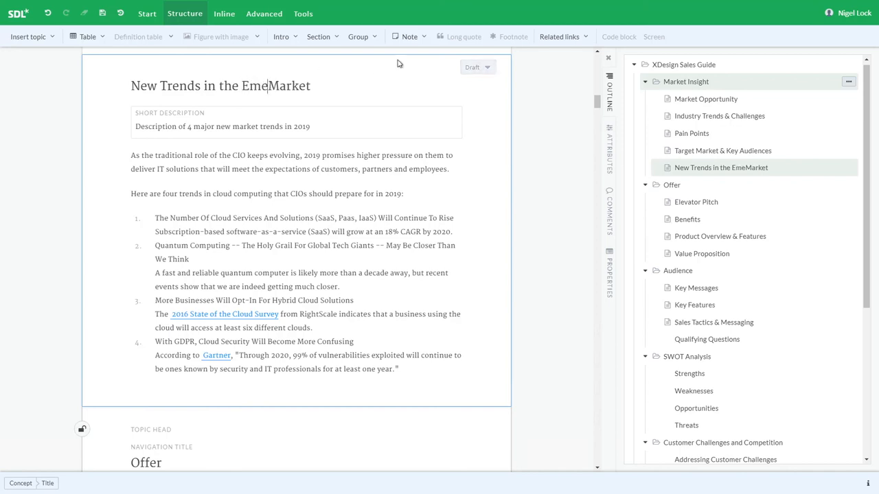
Type 'Emerging' into the title so it reads 'New Trends in the Emerging Market'.
{"action": "type", "text": "rging"}
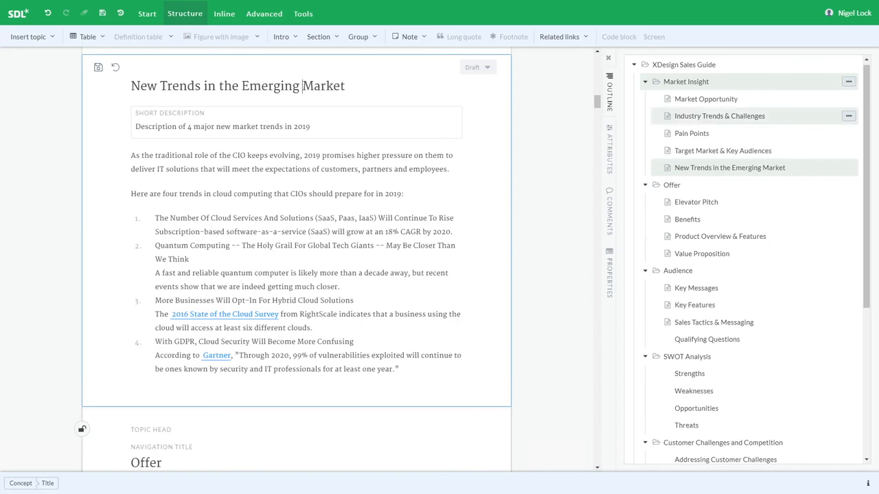
{"action": "mouse_move", "coordinate": [848, 83]}
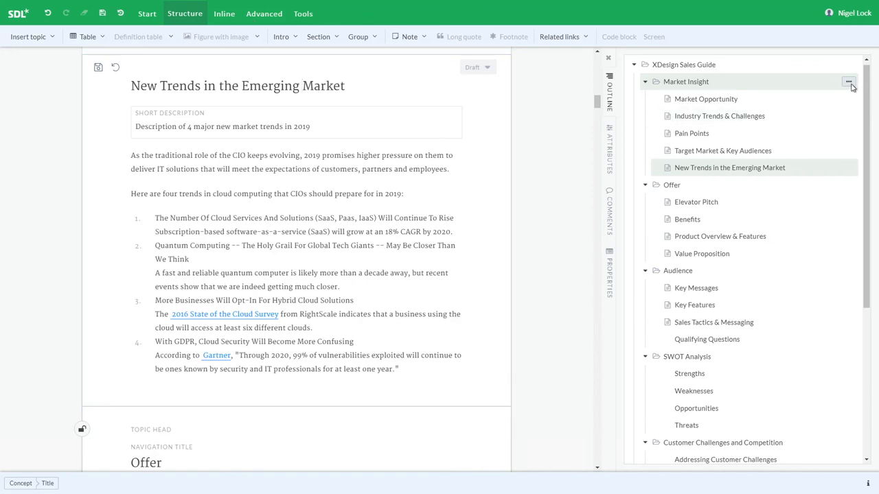
{"action": "left_click", "coordinate": [848, 81]}
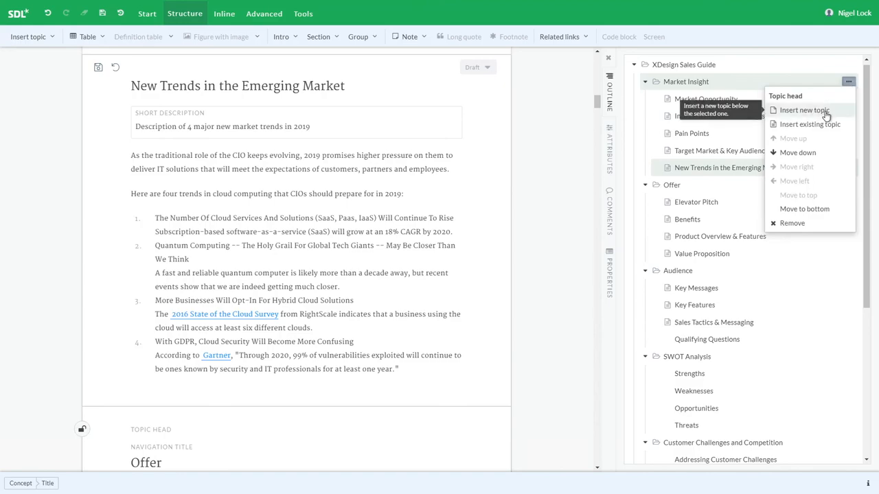
{"action": "left_click", "coordinate": [804, 110]}
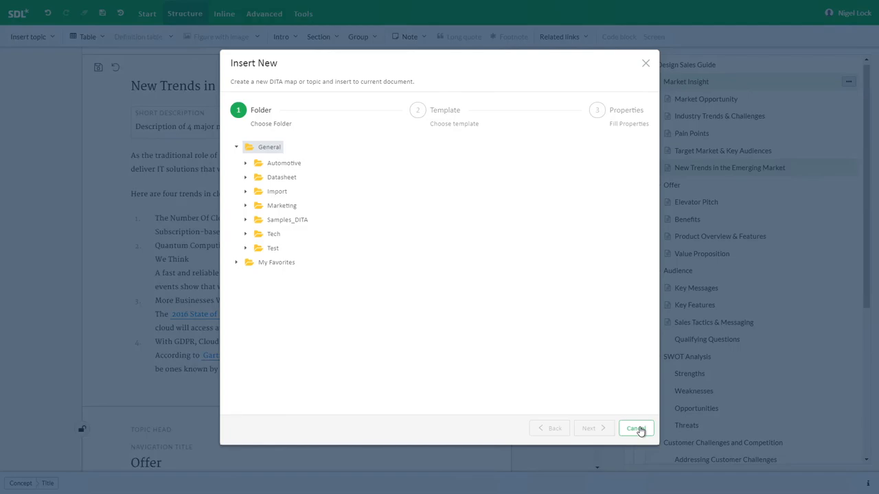
{"action": "left_click", "coordinate": [634, 428]}
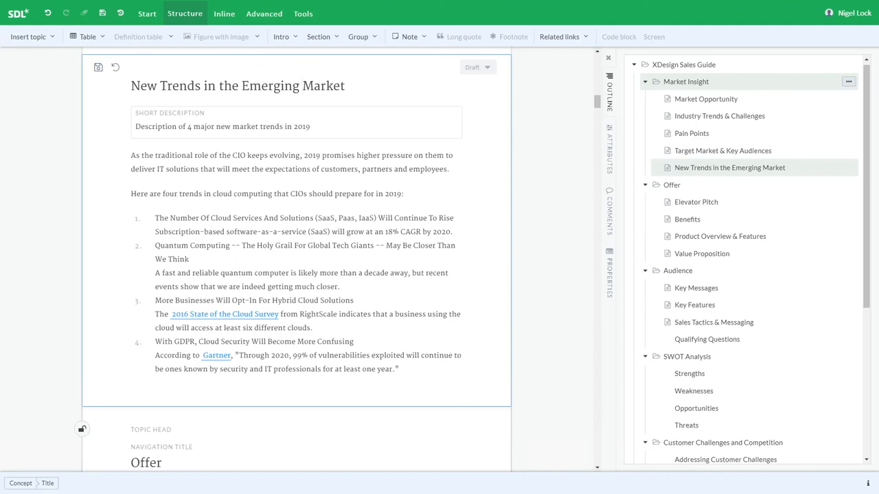
{"action": "left_click", "coordinate": [301, 85]}
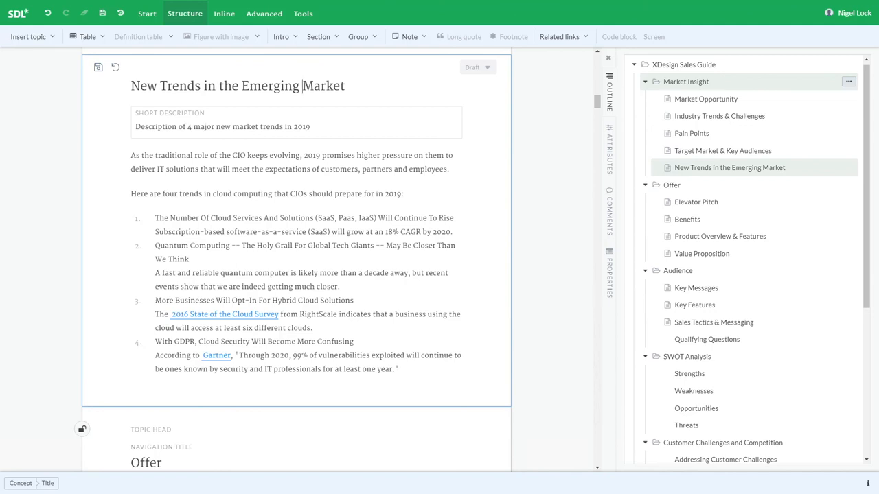